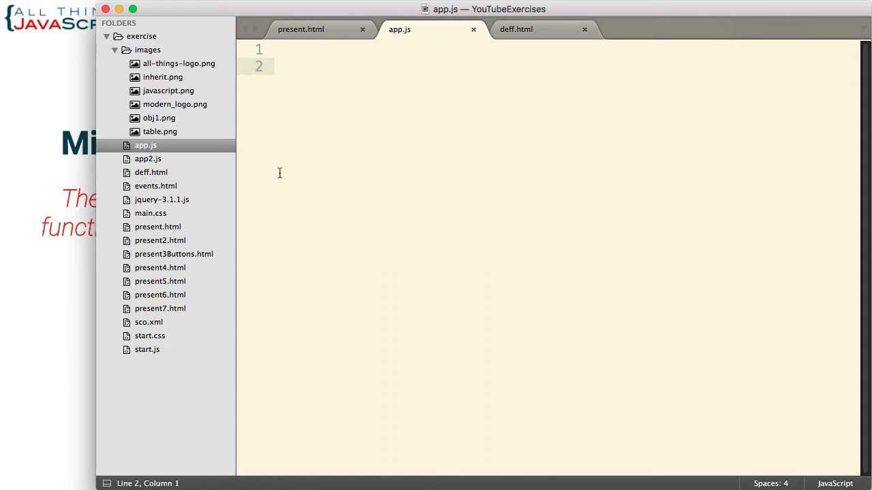
- Declare num as 28 and funct as a function logging "Hello"
{"action": "type", "text": "var num ="}
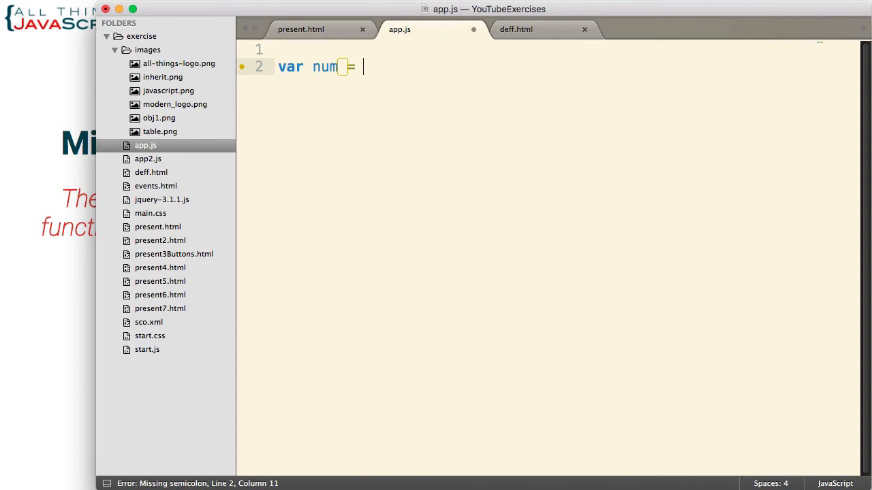
{"action": "type", "text": "28;"}
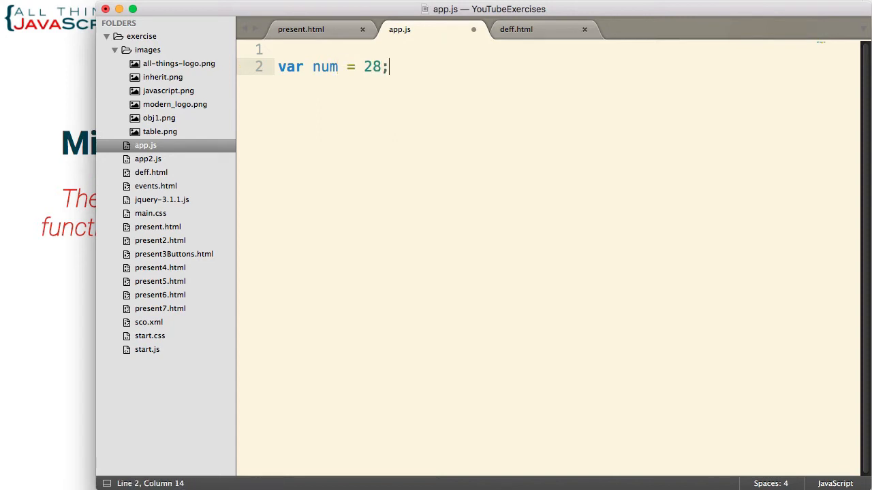
{"action": "type", "text": "var"}
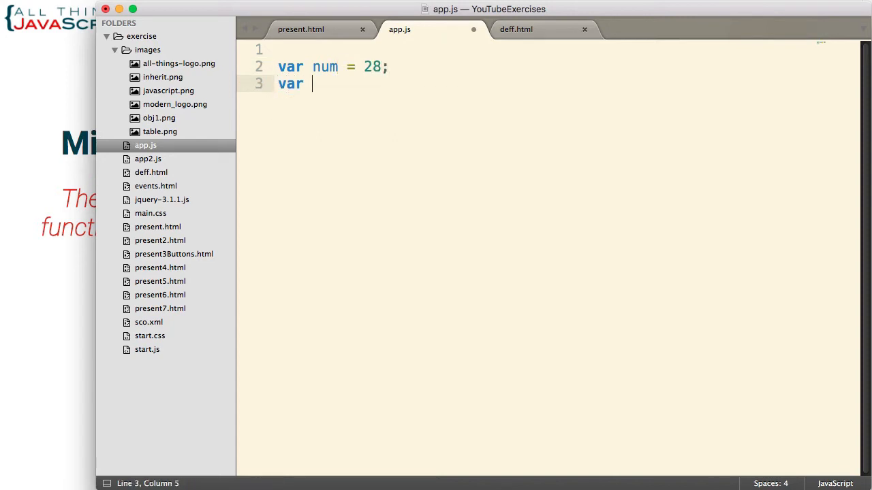
{"action": "type", "text": "funct ="}
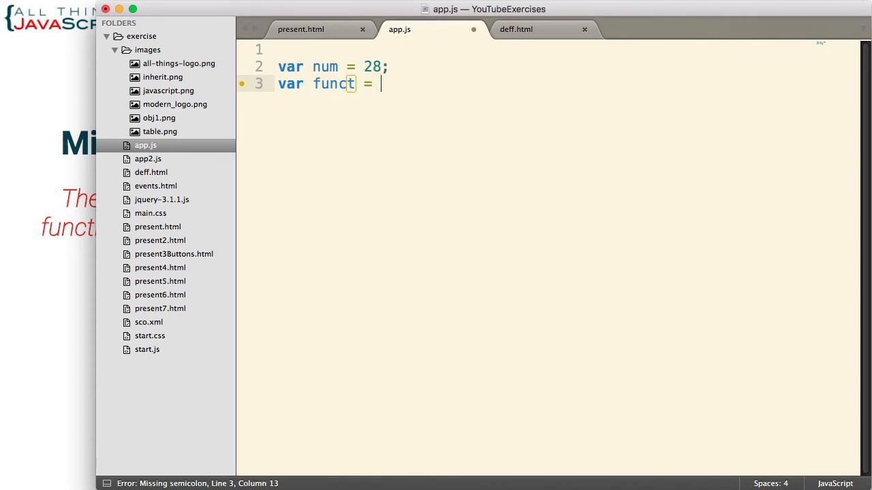
{"action": "type", "text": "function"}
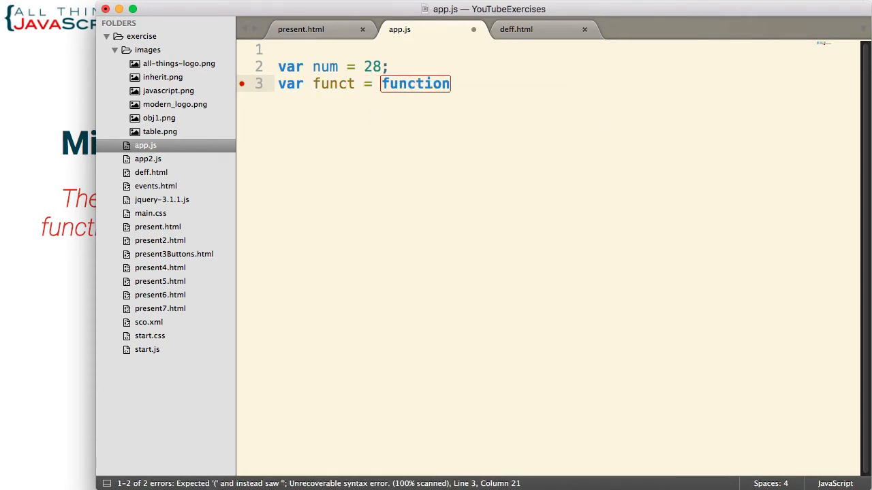
{"action": "type", "text": "()"}
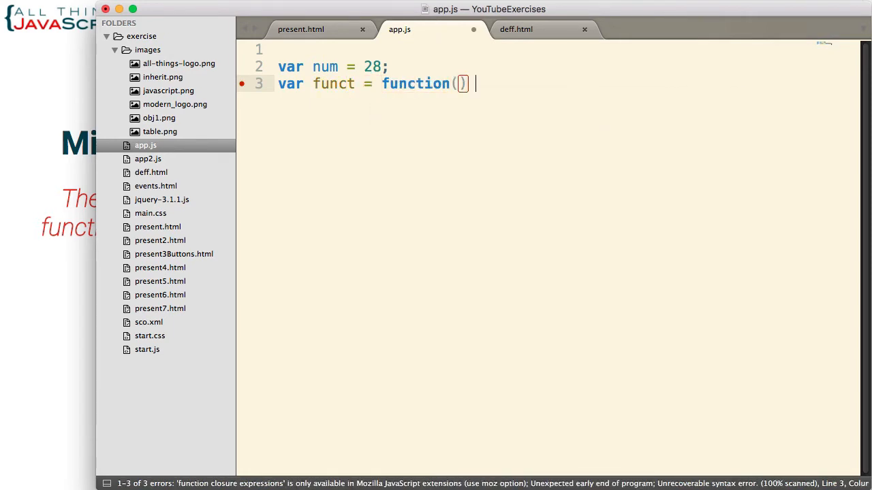
{"action": "type", "text": "{}"}
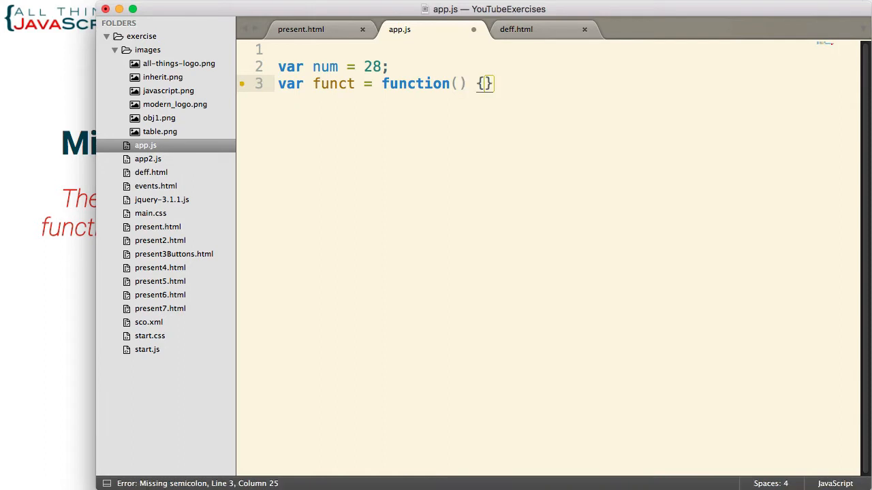
{"action": "type", "text": "console"}
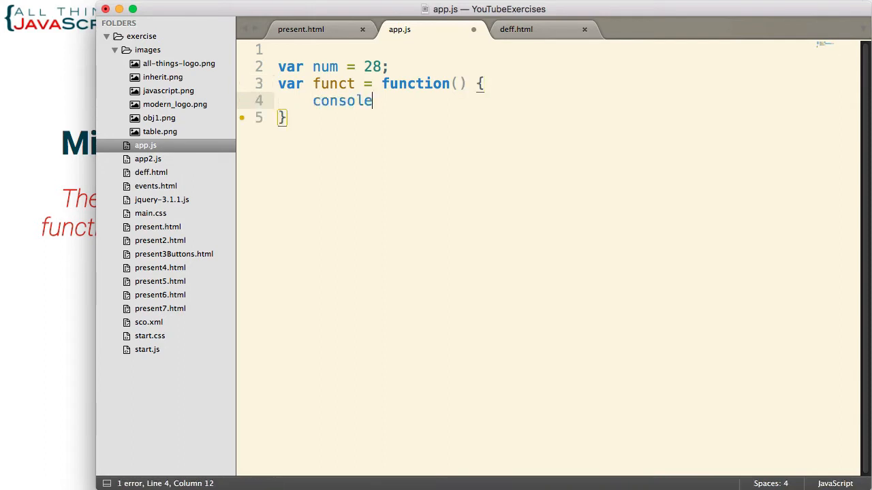
{"action": "type", "text": ".log"}
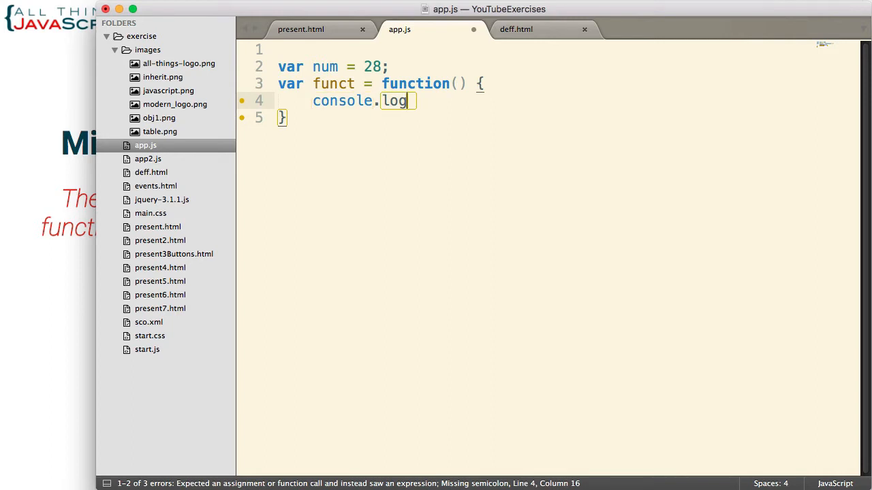
{"action": "type", "text": "(\"Hello\")"}
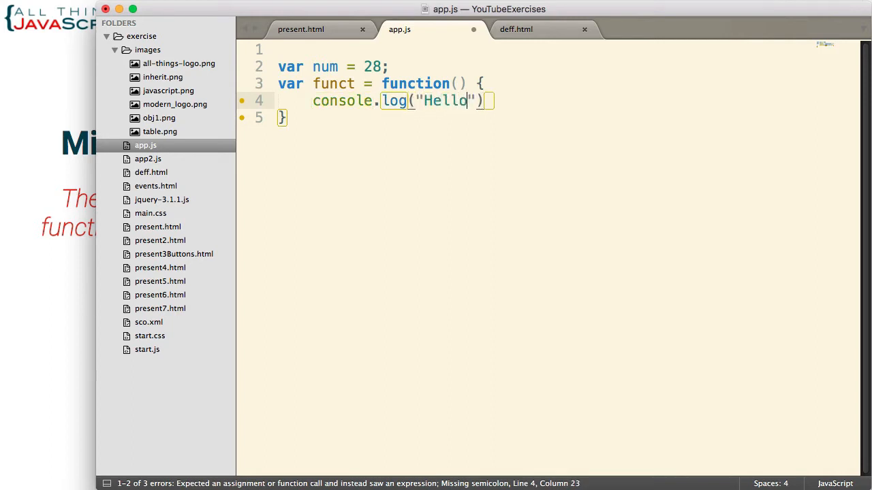
{"action": "type", "text": ";"}
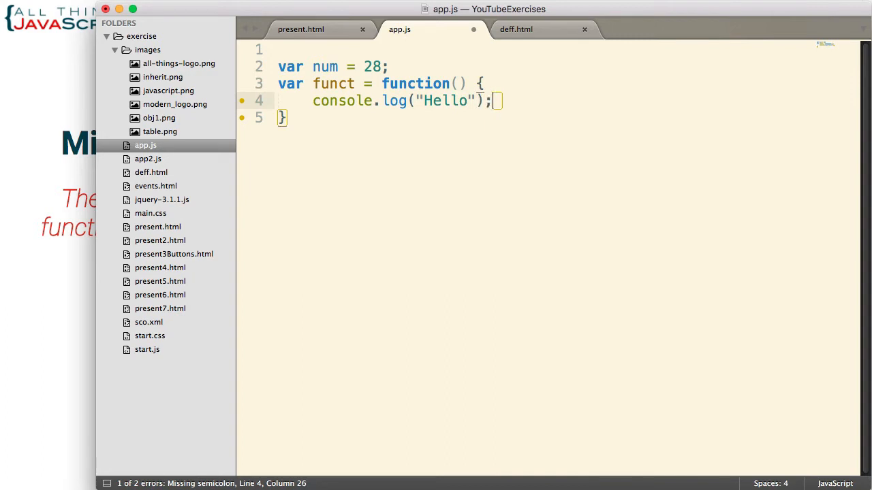
- End the funct declaration with a semicolon and add the funct(); call
{"action": "left_click", "coordinate": [289, 117]}
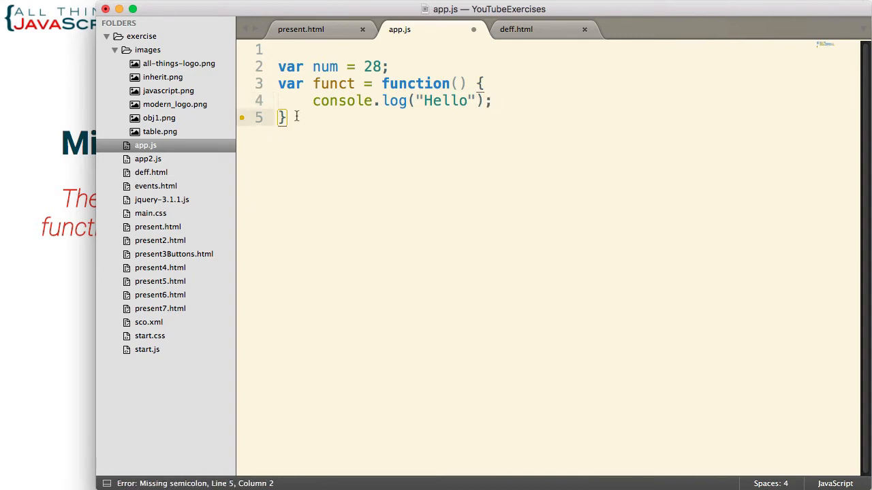
{"action": "type", "text": ";"}
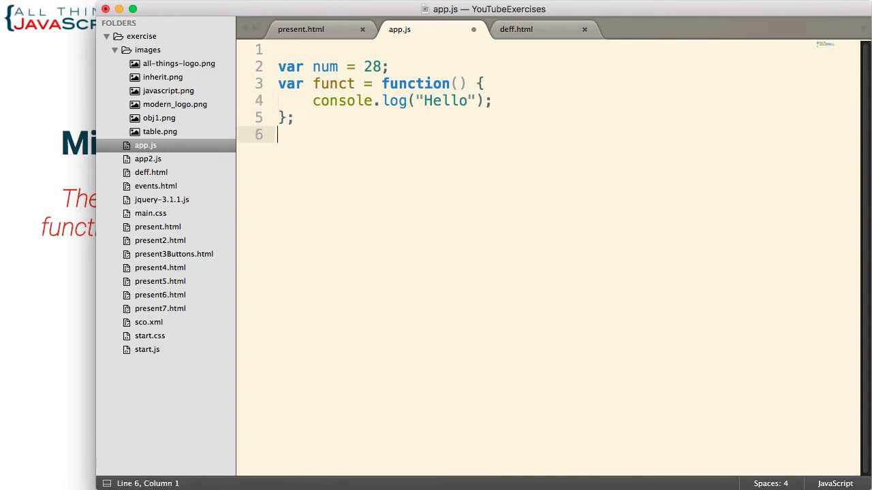
{"action": "type", "text": "funct()"}
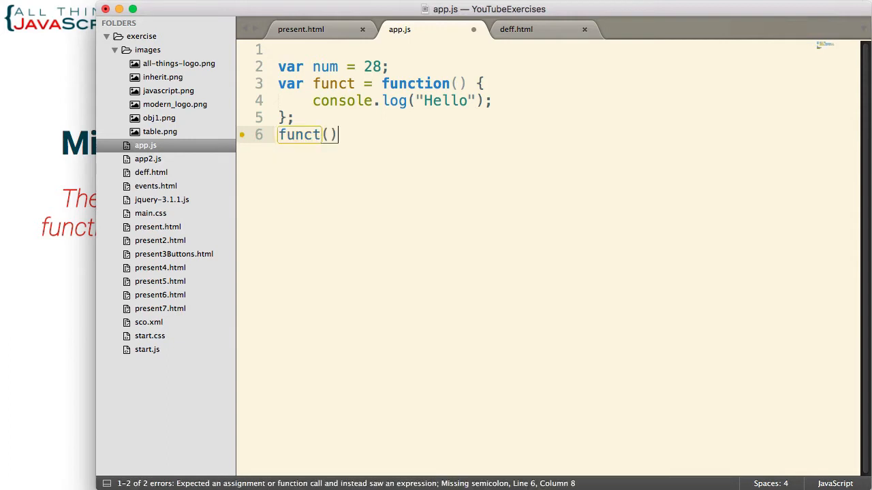
{"action": "type", "text": ";"}
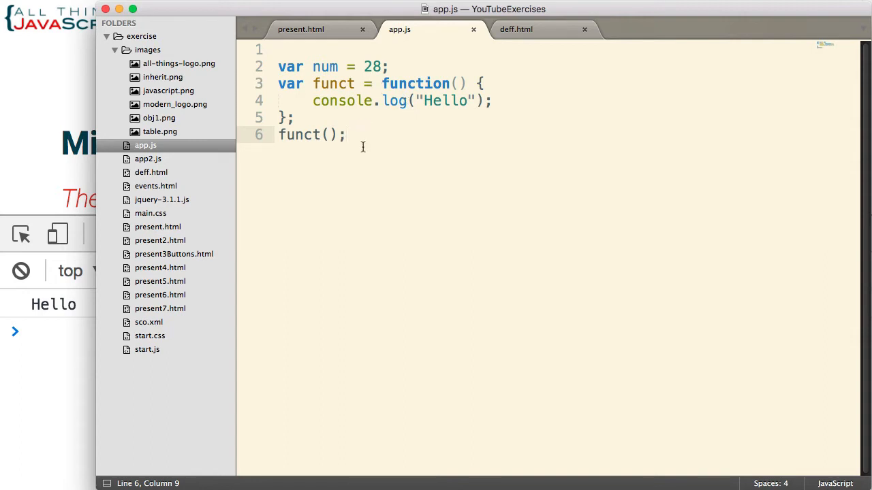
- Add blank lines below the funct() call
{"action": "key", "text": "enter"}
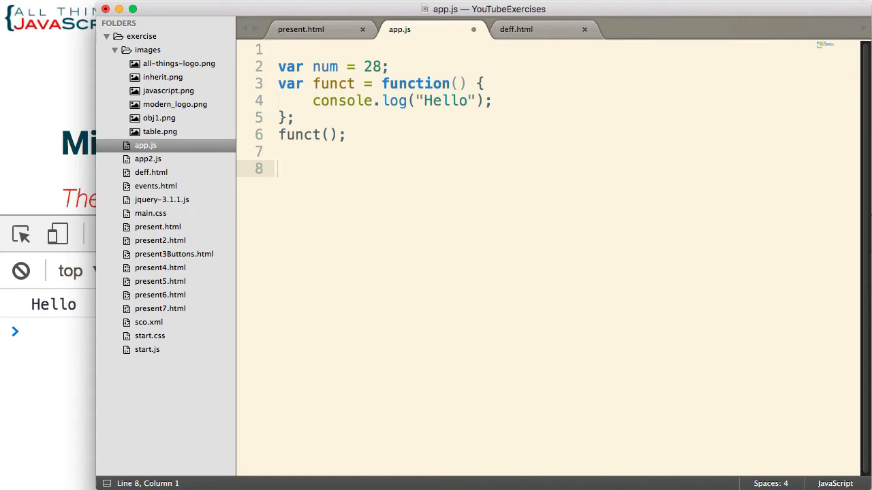
- Declare arr holding 28 and a function logging "Hi from an array"
{"action": "type", "text": "v"}
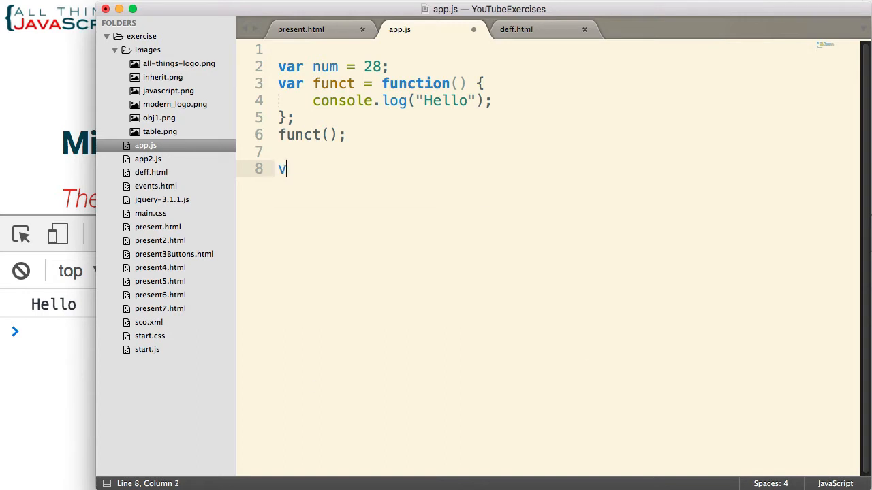
{"action": "type", "text": "ar arr"}
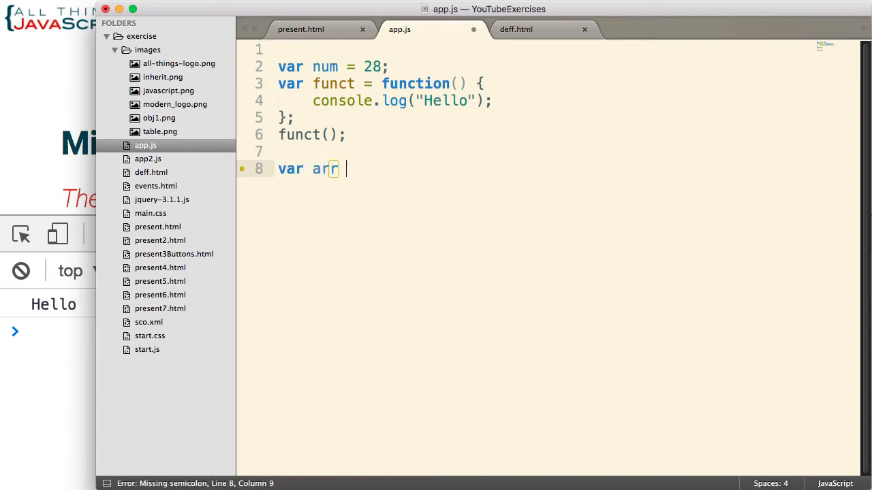
{"action": "type", "text": "= []"}
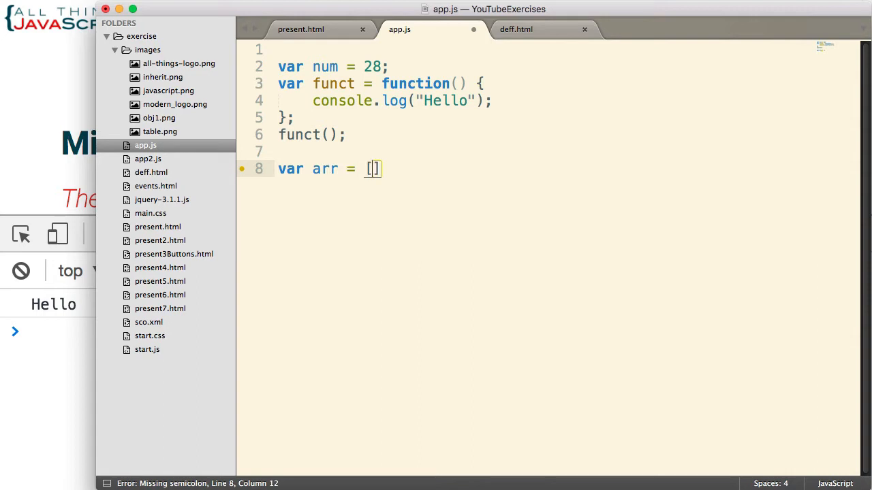
{"action": "type", "text": "28,"}
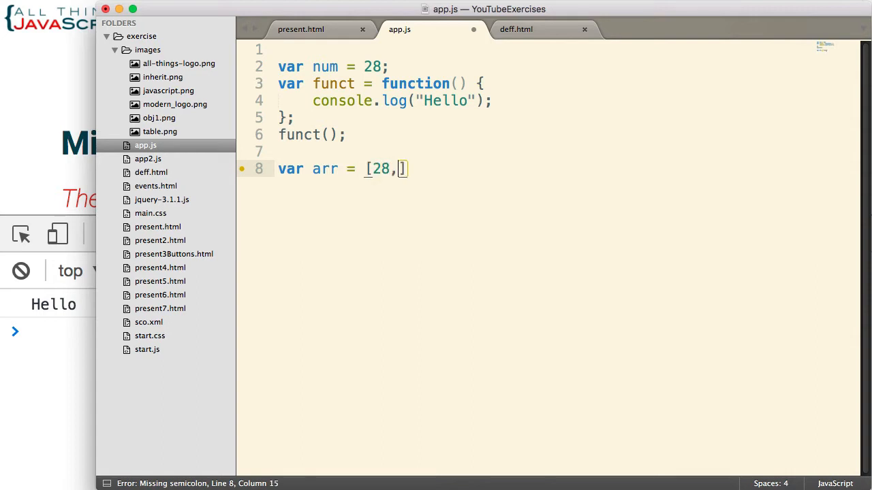
{"action": "type", "text": "function"}
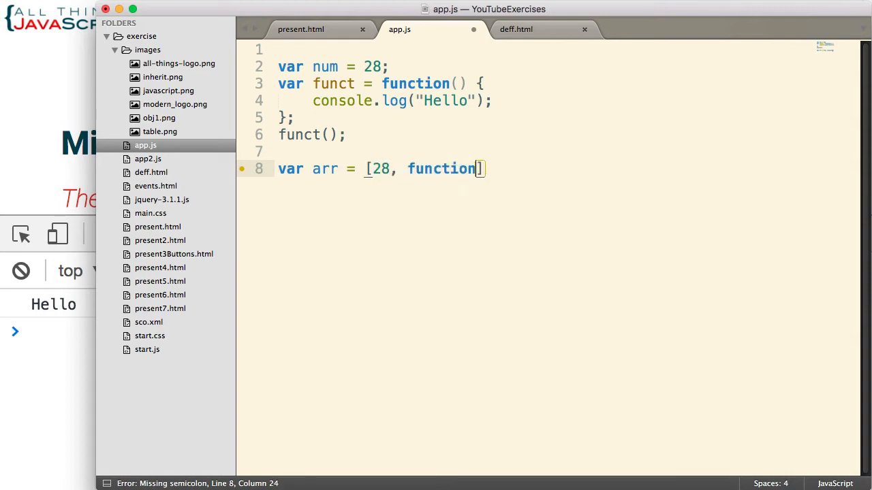
{"action": "type", "text": "()"}
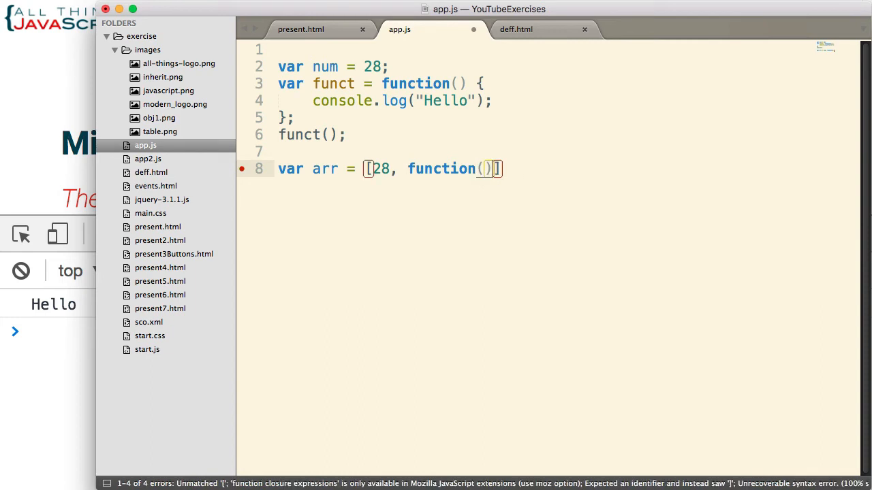
{"action": "type", "text": "{console"}
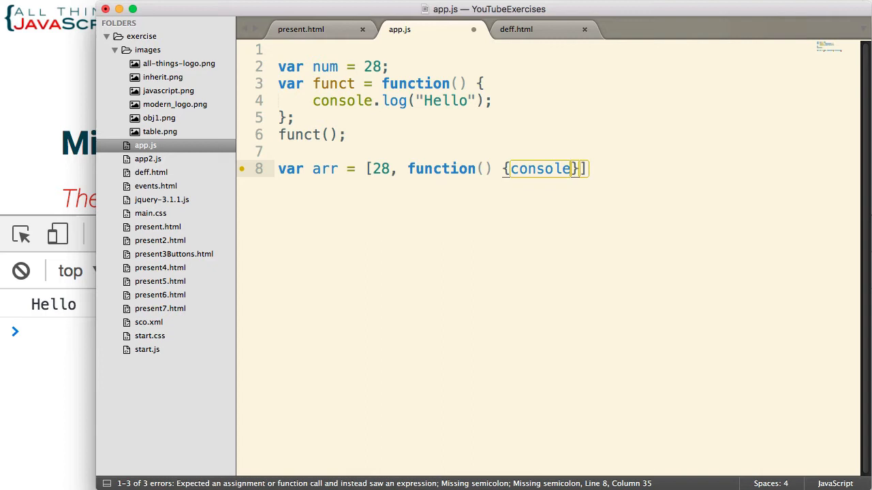
{"action": "type", "text": ".log"}
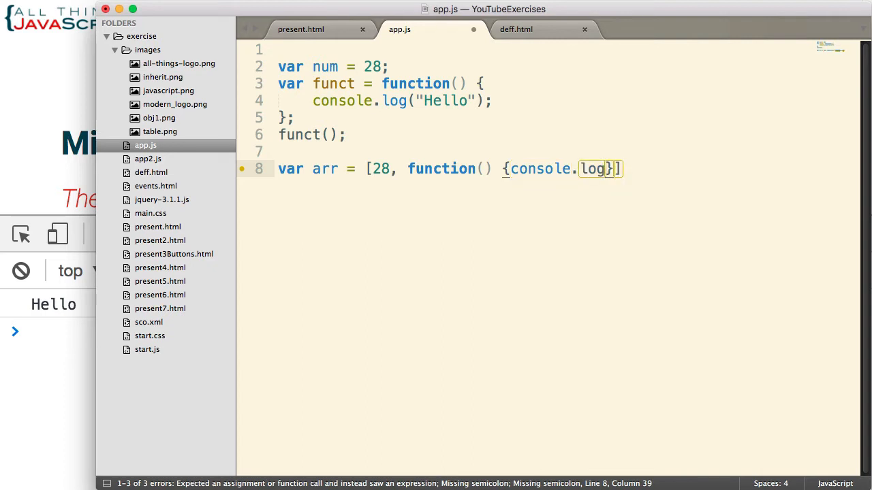
{"action": "type", "text": "()"}
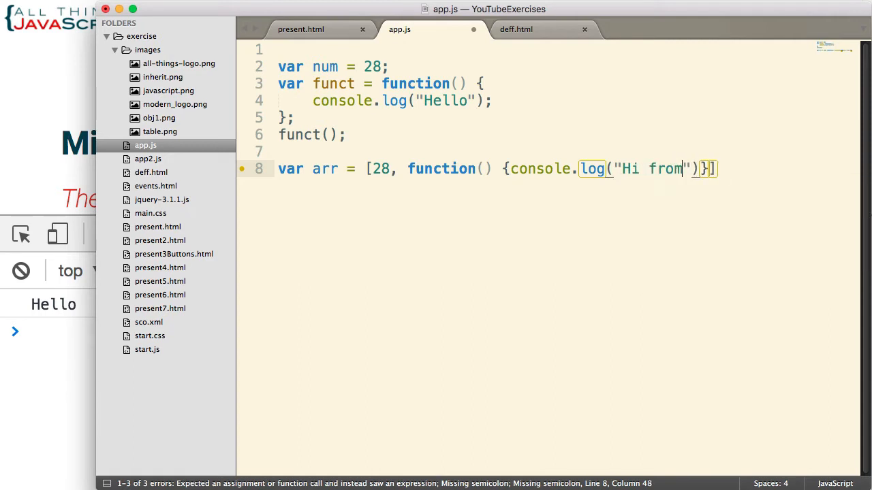
{"action": "type", "text": "an array"}
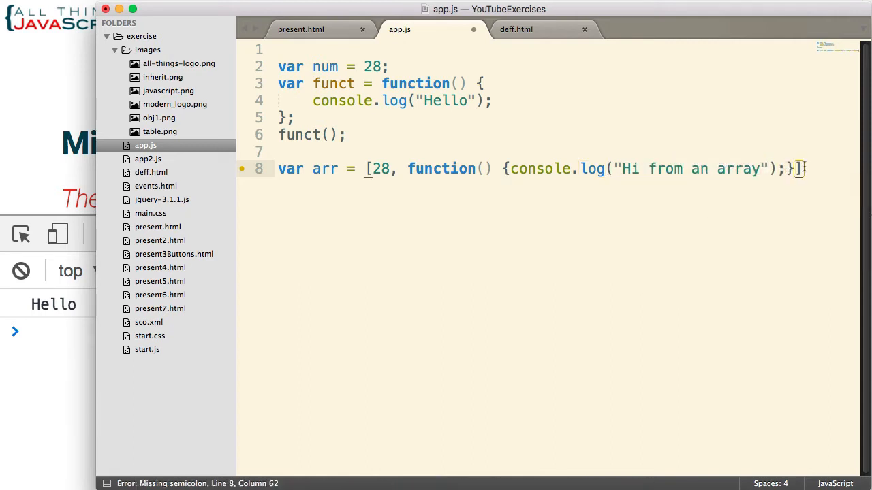
{"action": "type", "text": ";"}
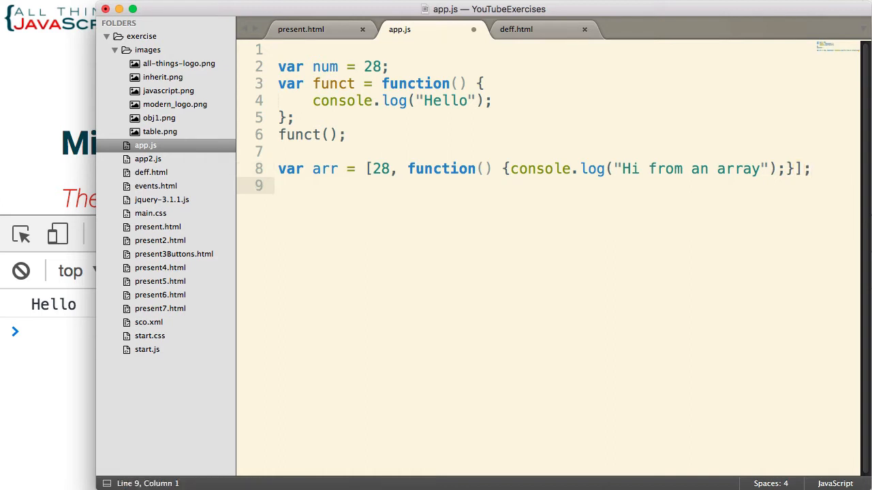
- Call the array's function with arr[1]();
{"action": "type", "text": "arr[]"}
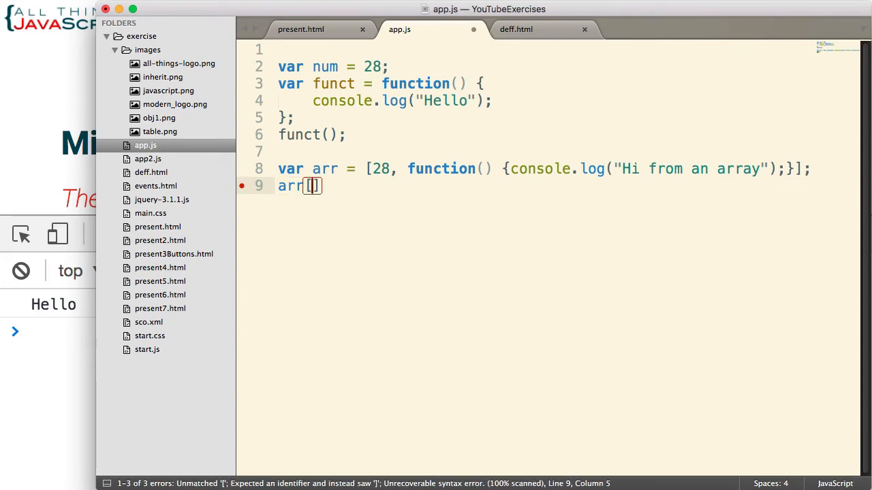
{"action": "type", "text": "1"}
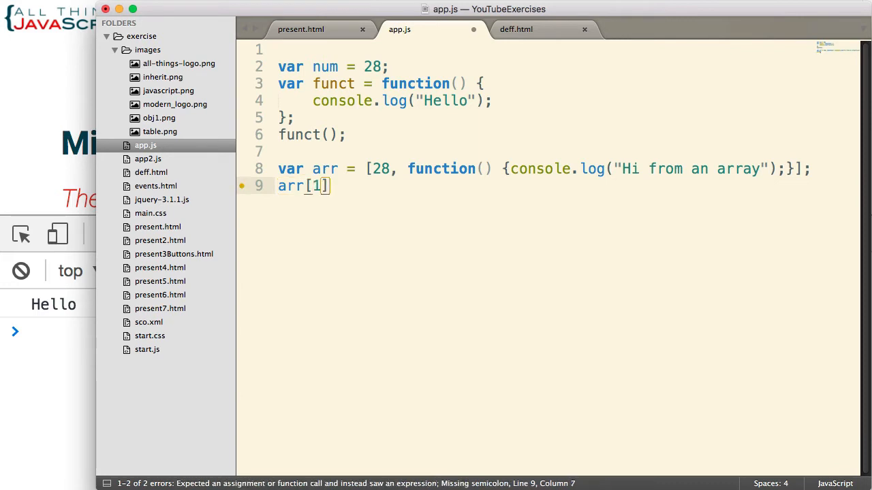
{"action": "type", "text": "()"}
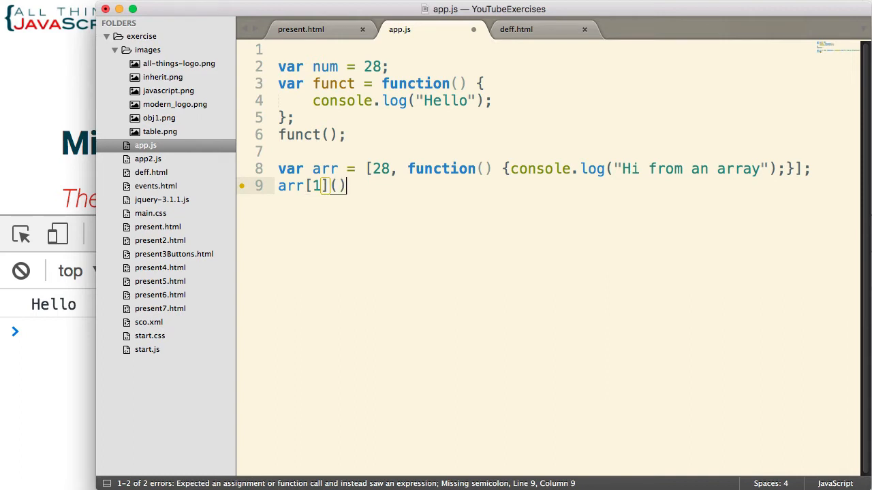
{"action": "type", "text": ";"}
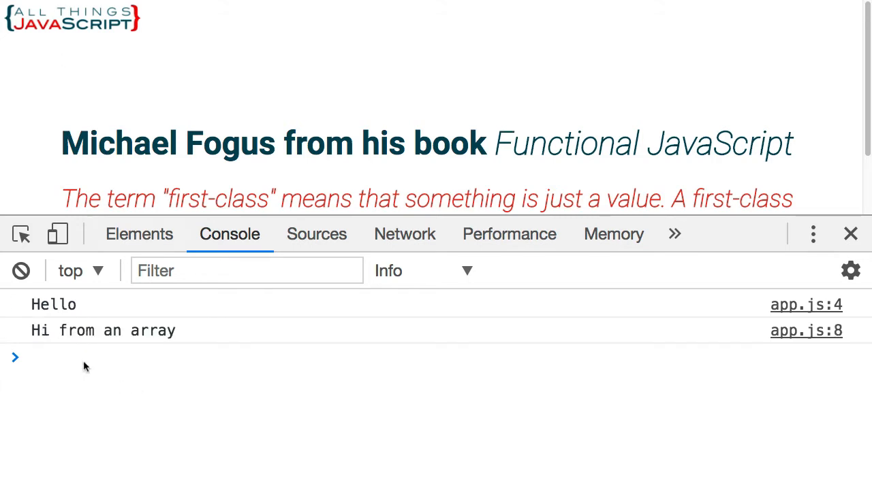
{"action": "mouse_move", "coordinate": [106, 338]}
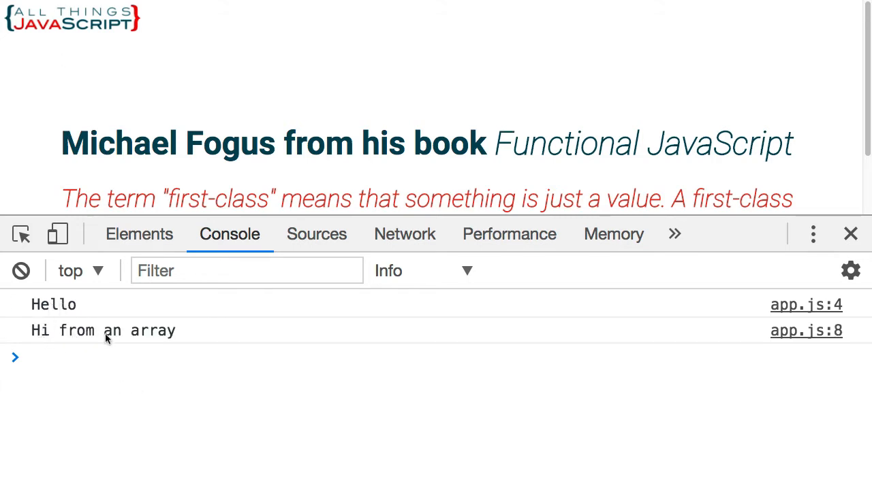
{"action": "mouse_move", "coordinate": [184, 354]}
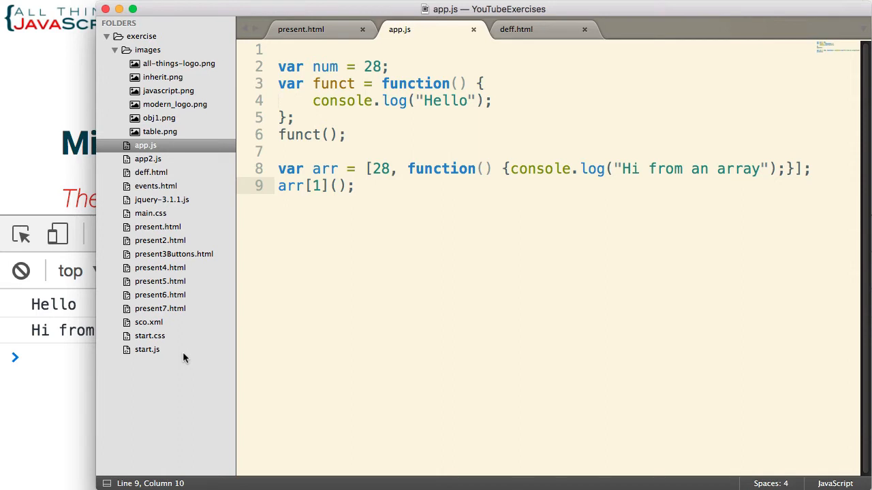
{"action": "mouse_move", "coordinate": [213, 333]}
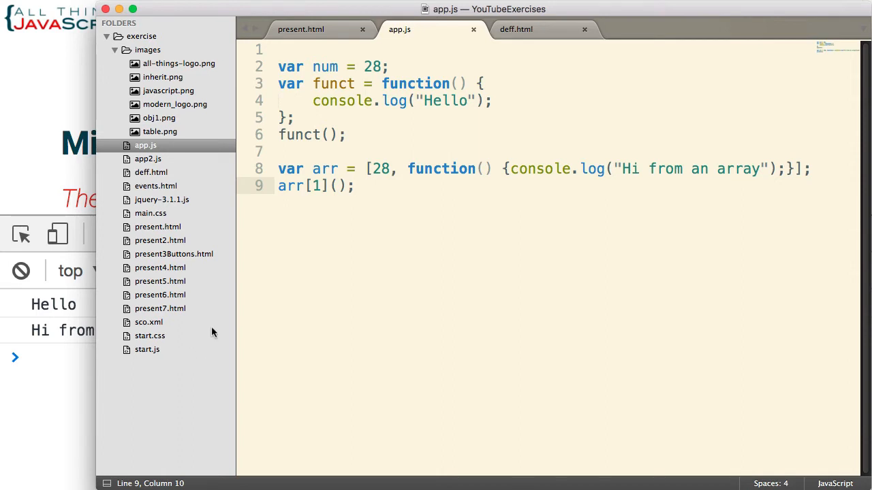
- Declare obj with num 20 and a funct method logging "Hello from an object."
{"action": "key", "text": "enter"}
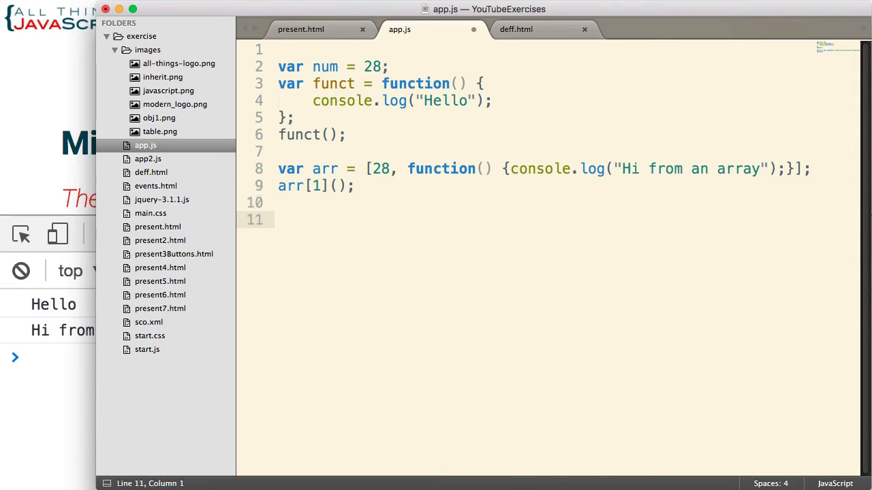
{"action": "key", "text": "Return"}
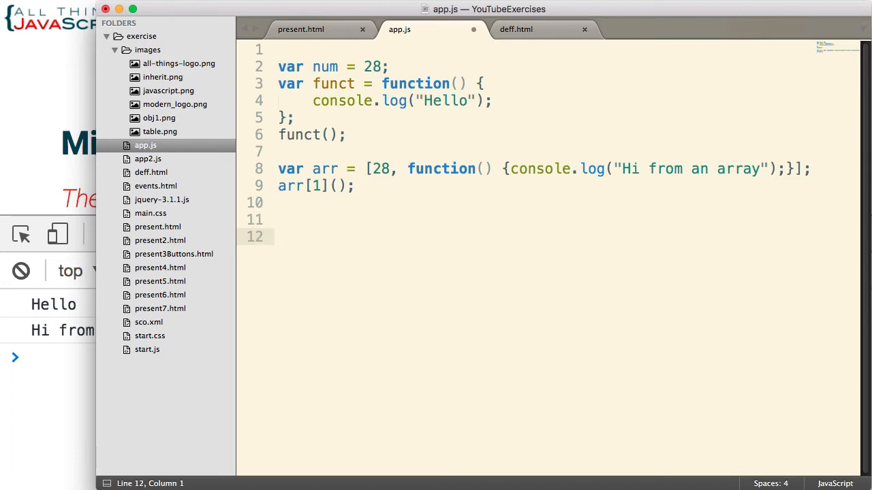
{"action": "type", "text": "var"}
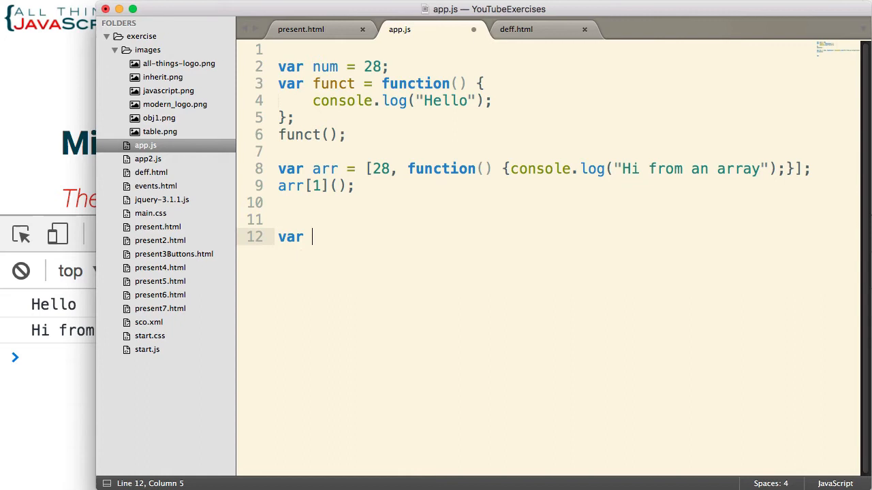
{"action": "type", "text": "obj ="}
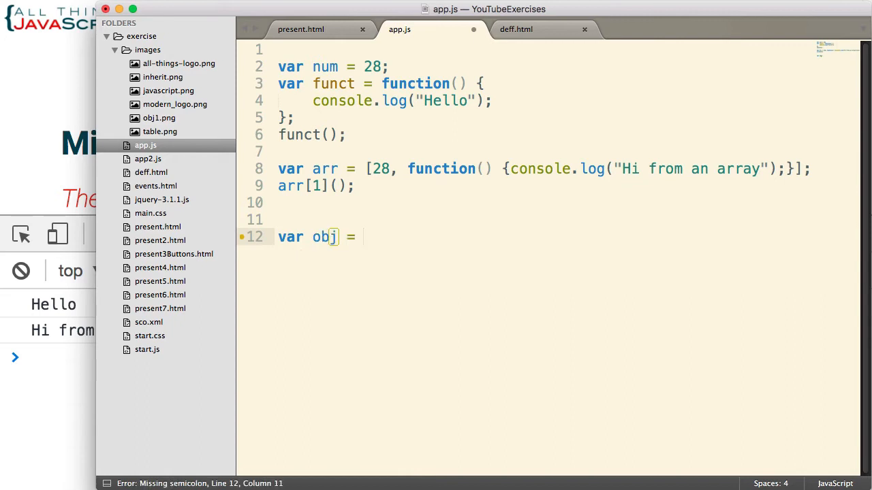
{"action": "type", "text": "{"}
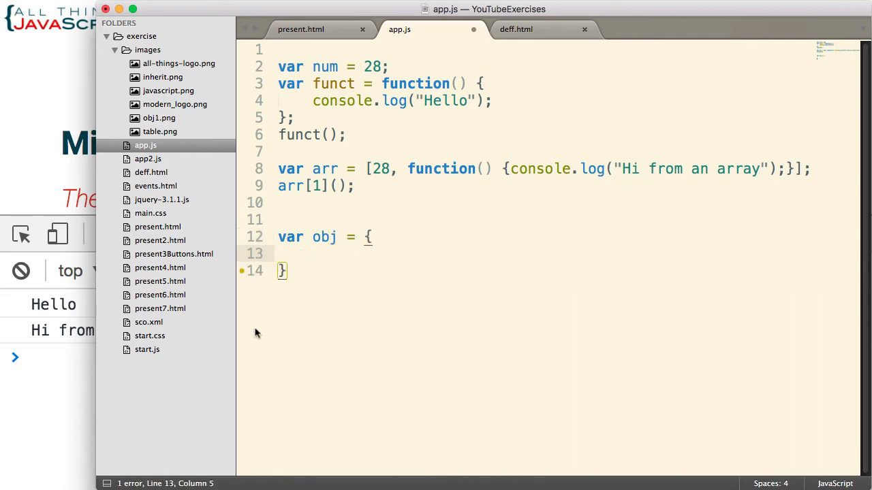
{"action": "type", "text": ";"}
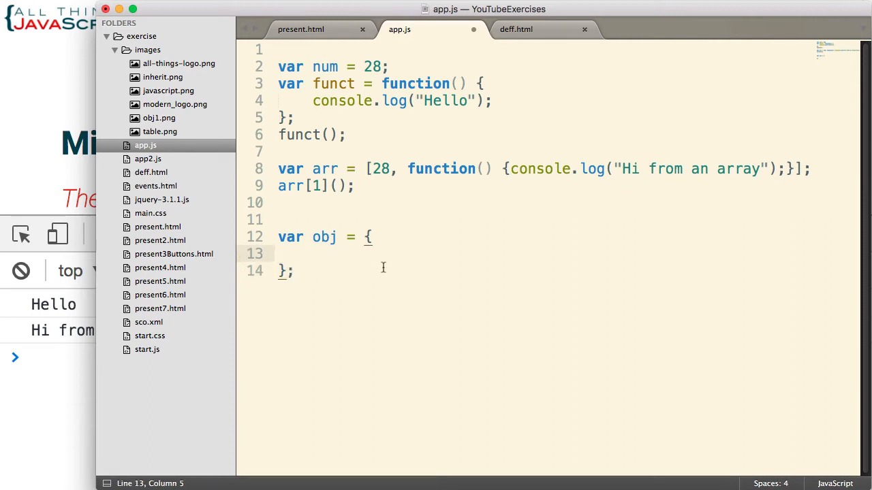
{"action": "type", "text": "num:"}
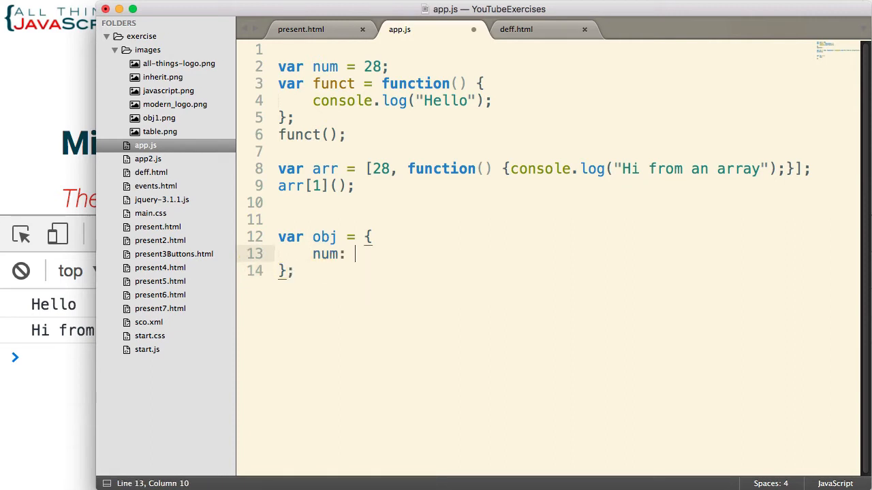
{"action": "type", "text": "20,"}
{"action": "type", "text": "f"}
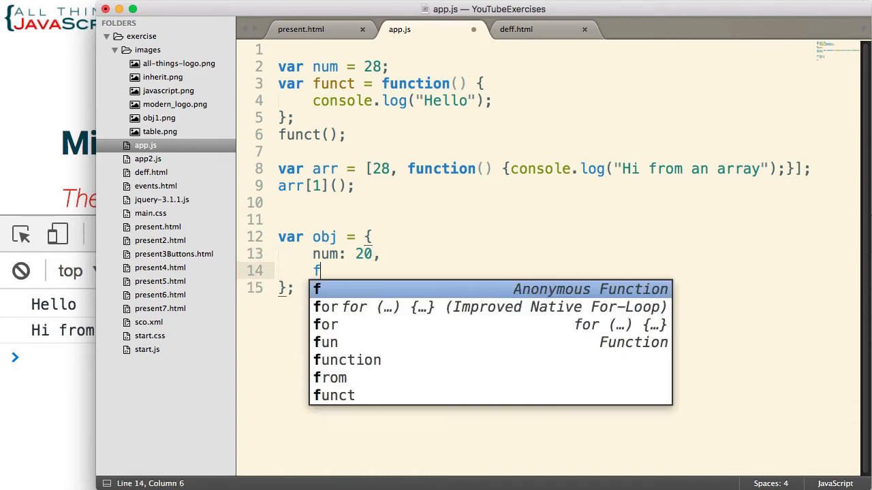
{"action": "type", "text": "unct:"}
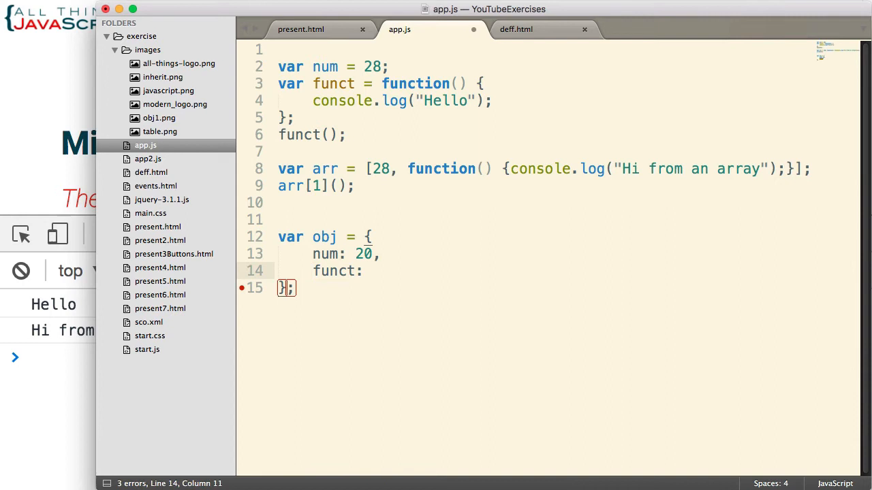
{"action": "type", "text": "function"}
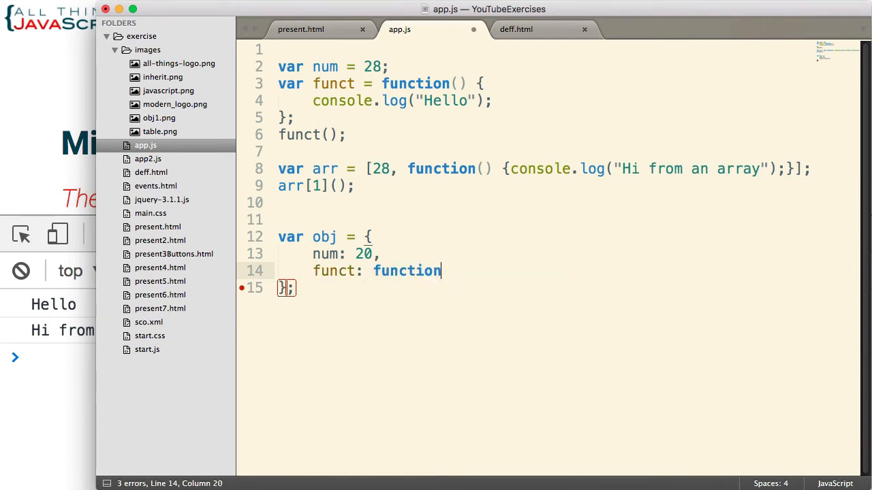
{"action": "type", "text": "()"}
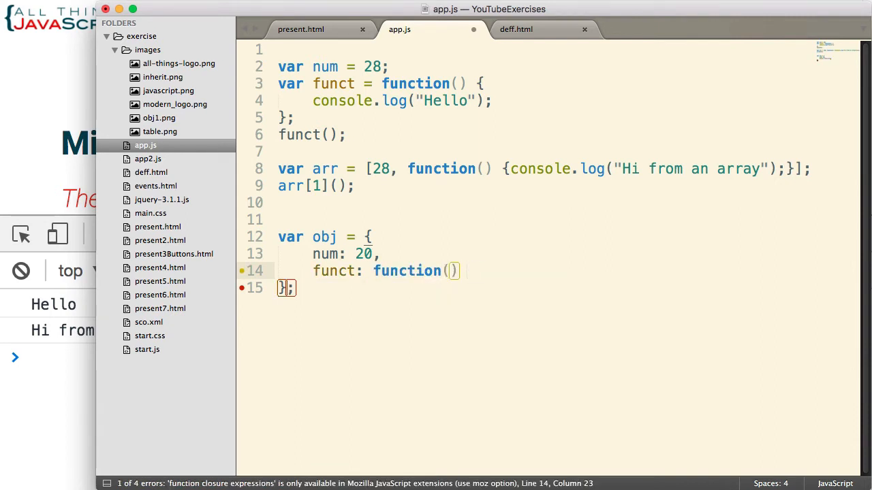
{"action": "type", "text": "{console.log(\"Hello"}
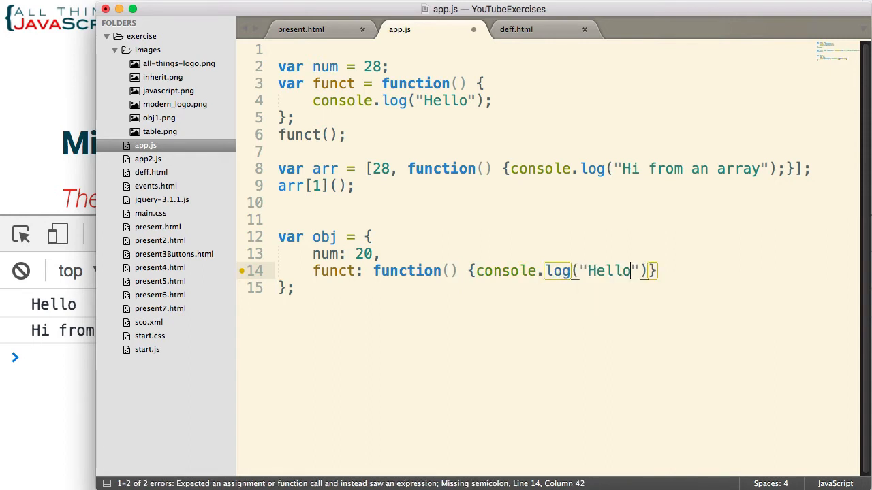
{"action": "type", "text": "from an"}
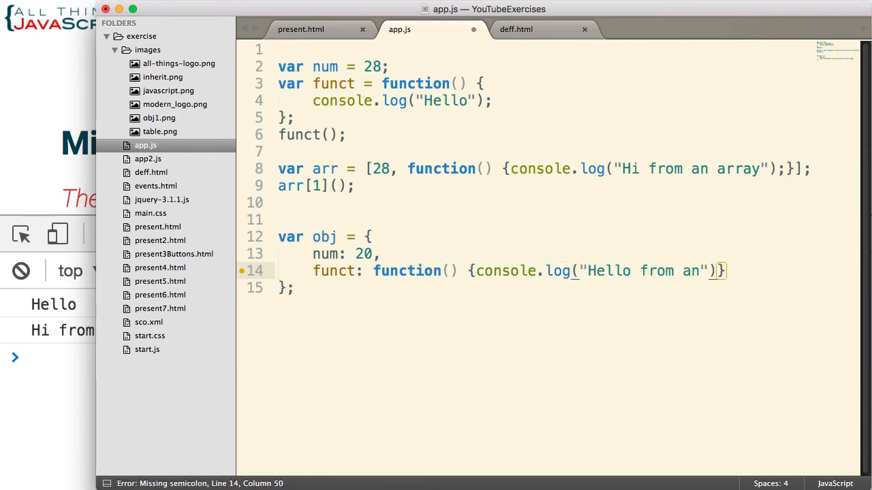
{"action": "type", "text": "object."}
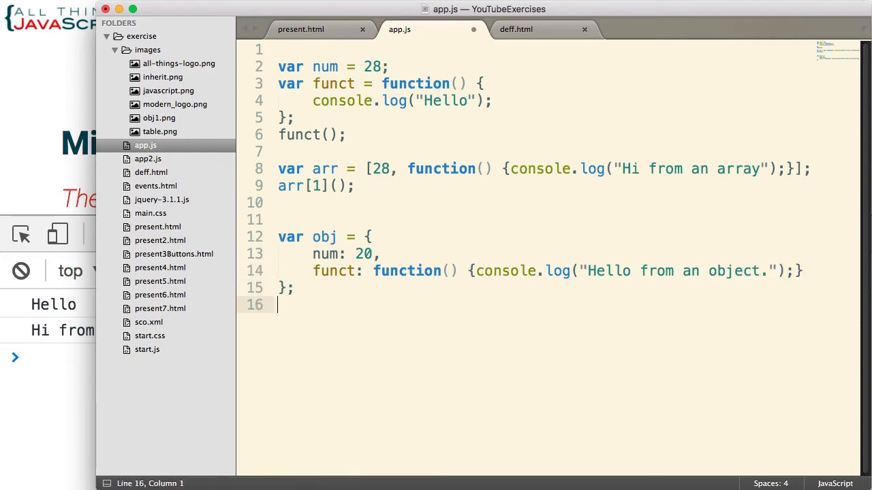
- Call the method with obj.funct()
{"action": "type", "text": "obj"}
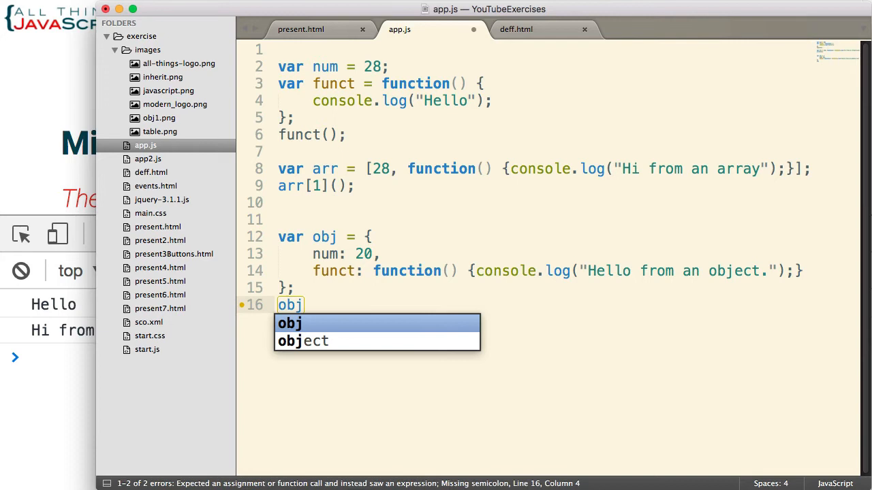
{"action": "type", "text": "."}
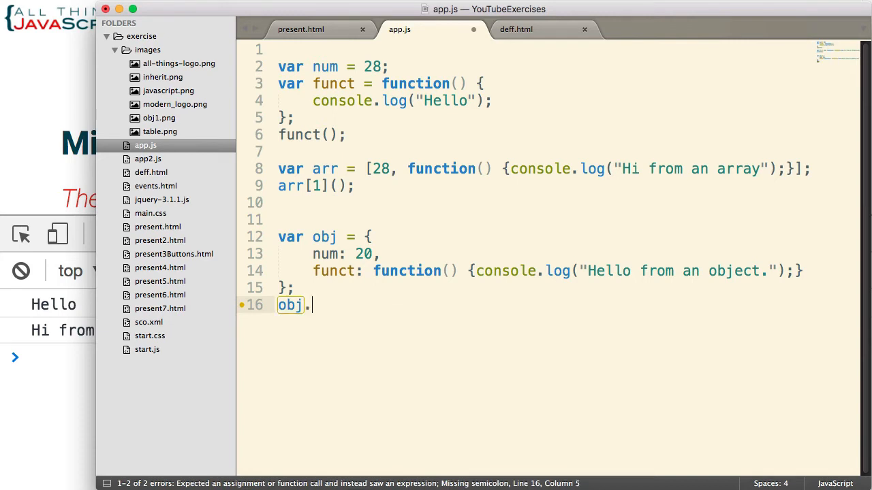
{"action": "type", "text": "f"}
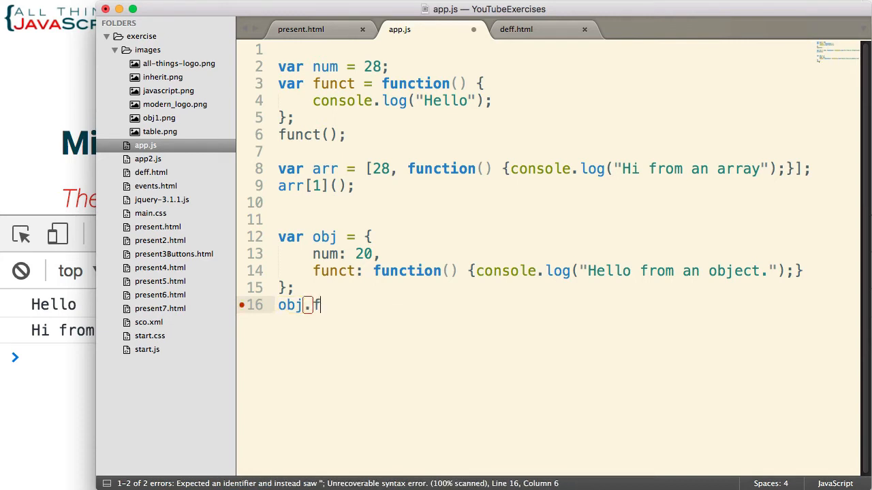
{"action": "type", "text": "funct();"}
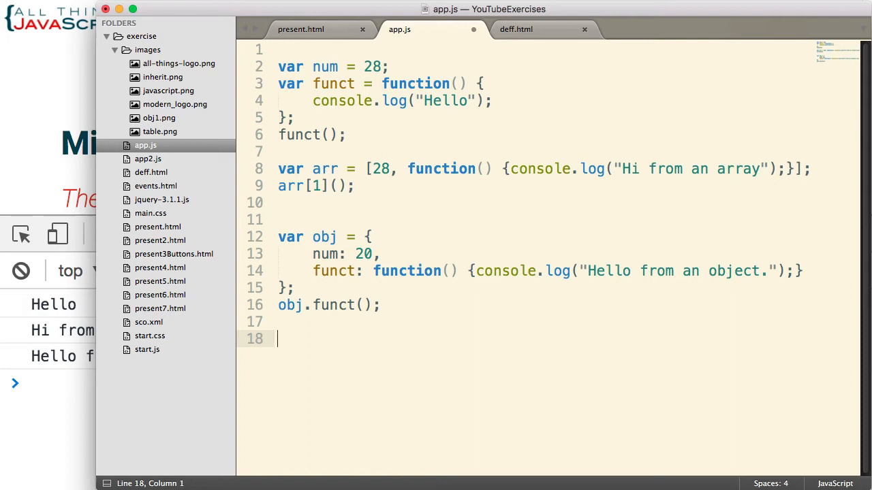
- Log 28 plus an immediately invoked function returning 10, printing 38
{"action": "type", "text": "consoe"}
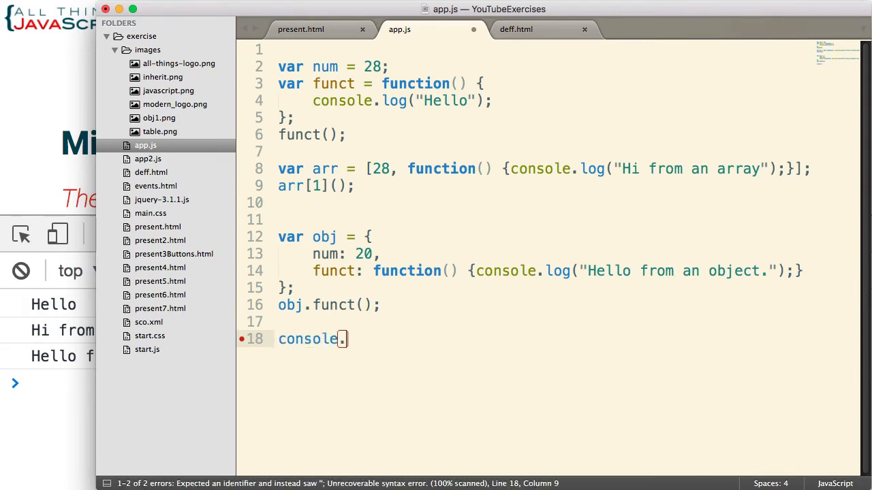
{"action": "type", "text": "log()"}
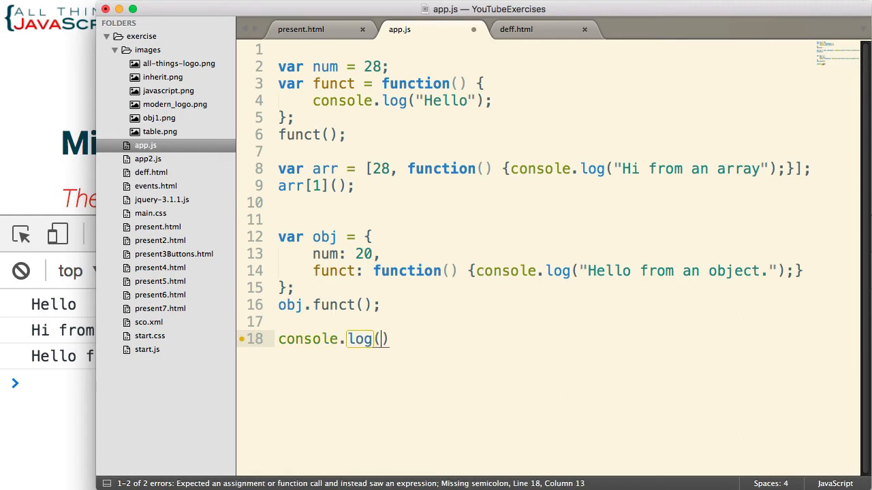
{"action": "type", "text": "28"}
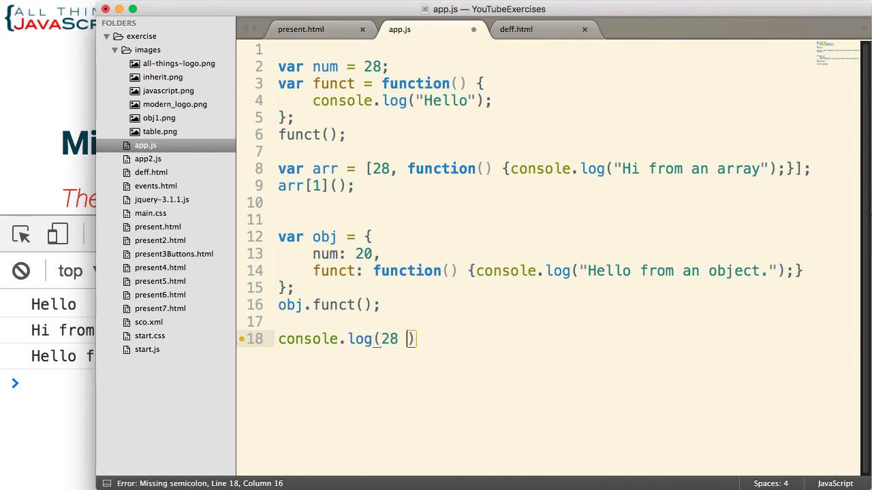
{"action": "type", "text": "+"}
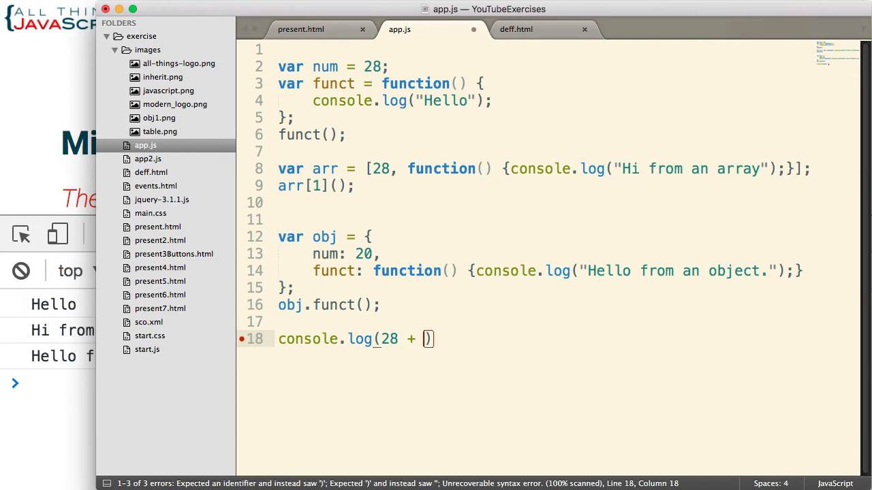
{"action": "type", "text": "function"}
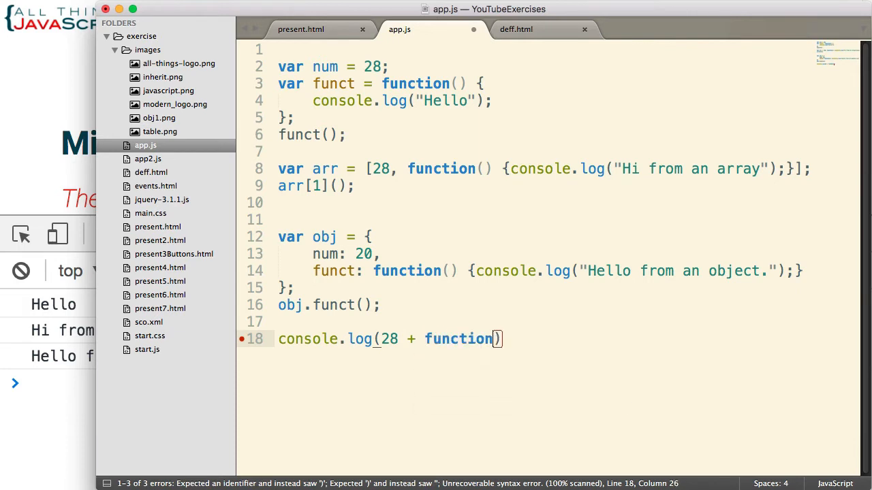
{"action": "type", "text": "()"}
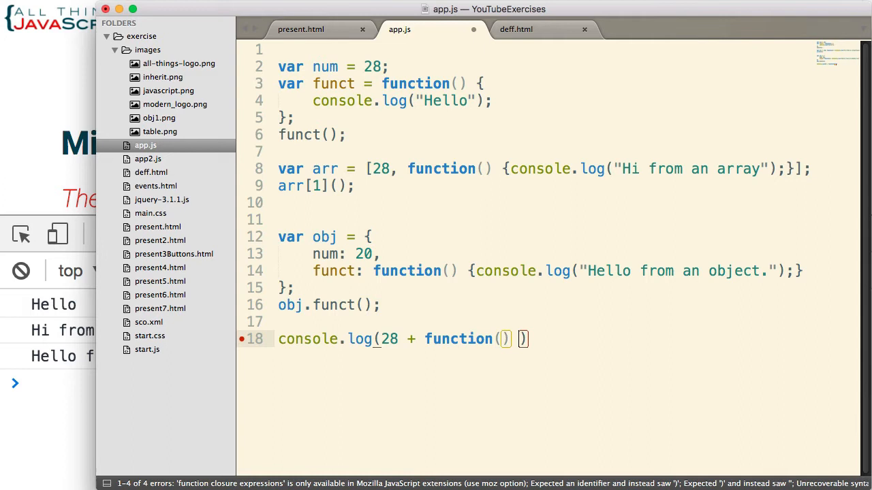
{"action": "type", "text": "{}"}
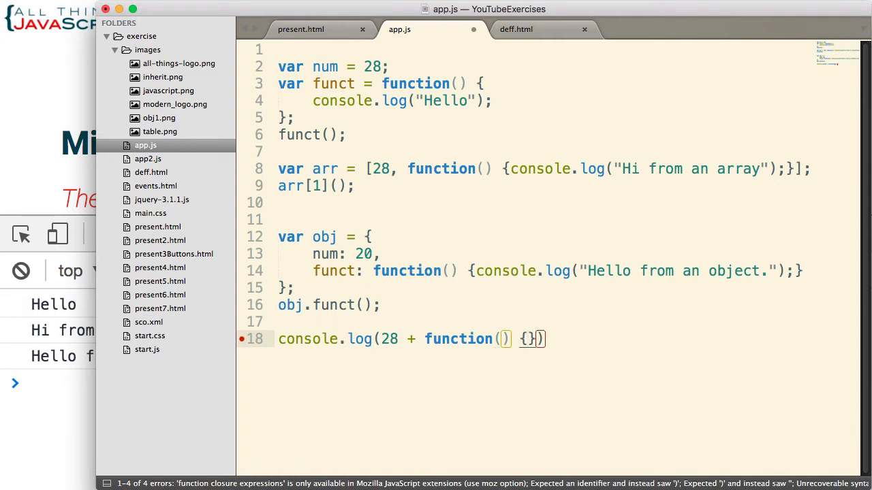
{"action": "type", "text": "return"}
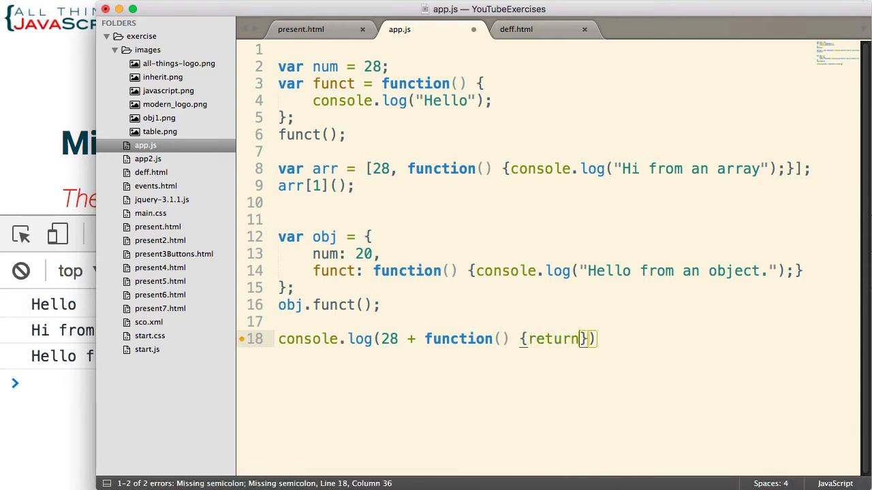
{"action": "type", "text": "10;}"}
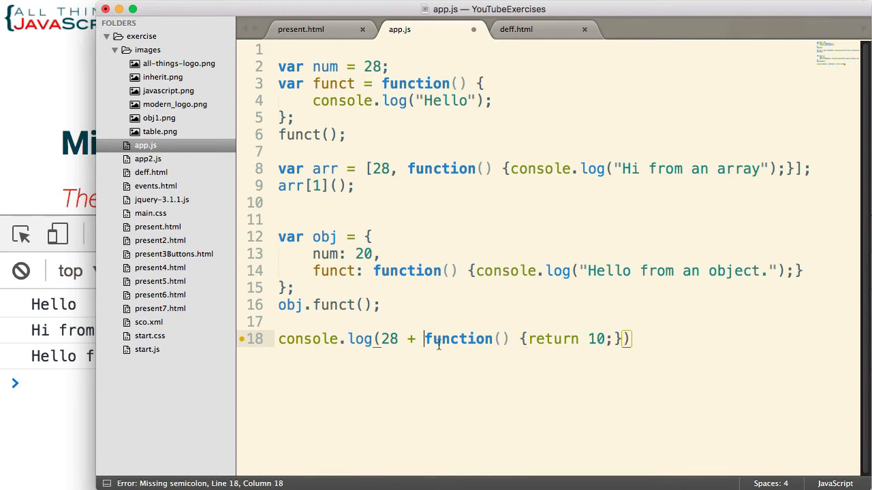
{"action": "type", "text": ")"}
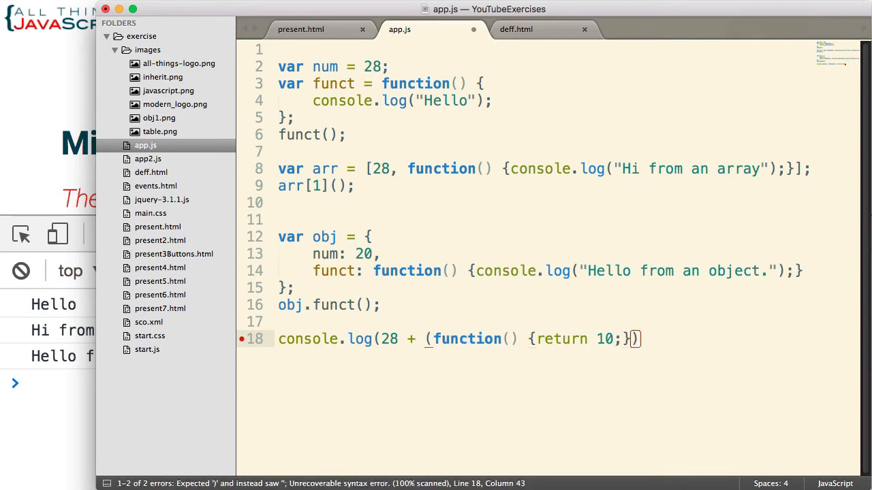
{"action": "type", "text": "())"}
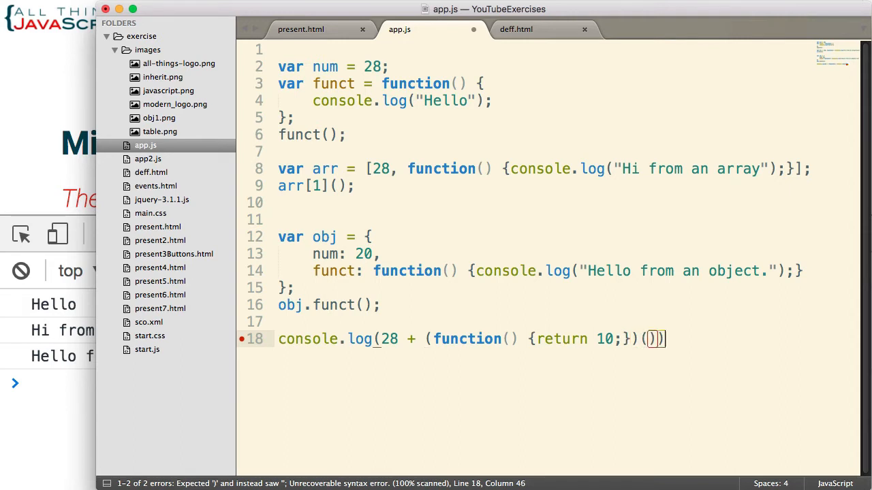
{"action": "type", "text": ";"}
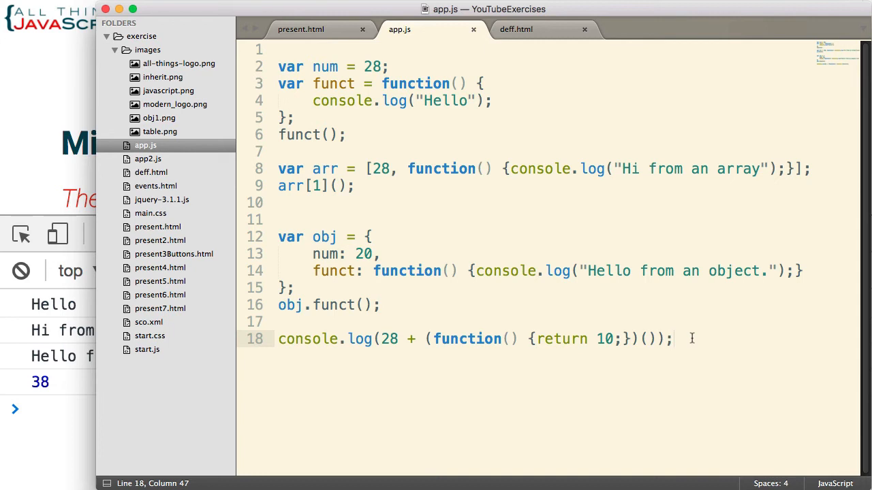
{"action": "key", "text": "Return"}
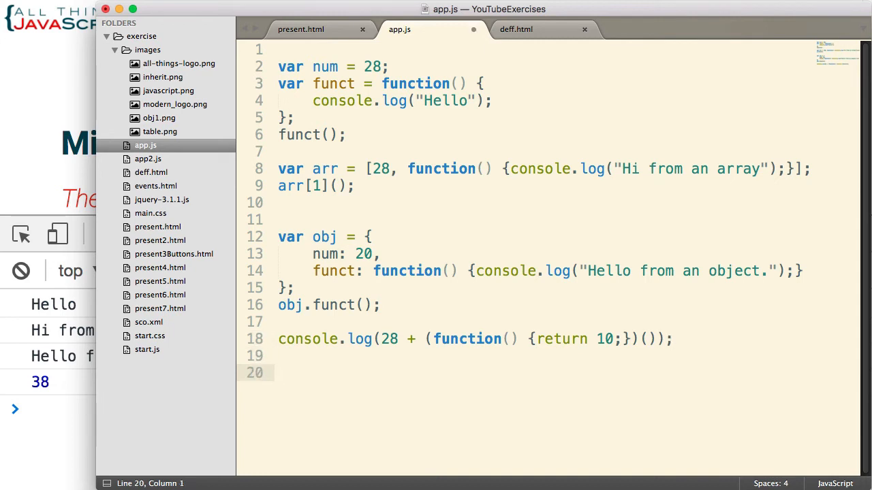
- Define addTwo(num, fn) that logs num + fn()
{"action": "type", "text": "var addT"}
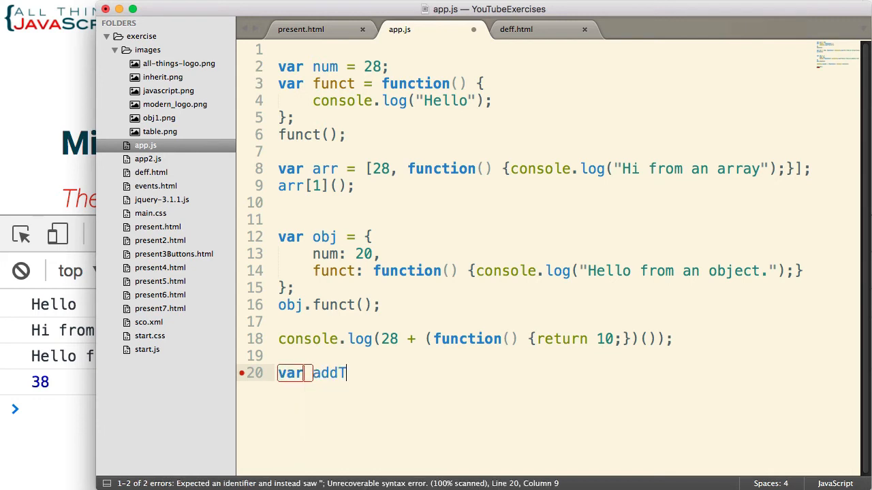
{"action": "type", "text": "wo ="}
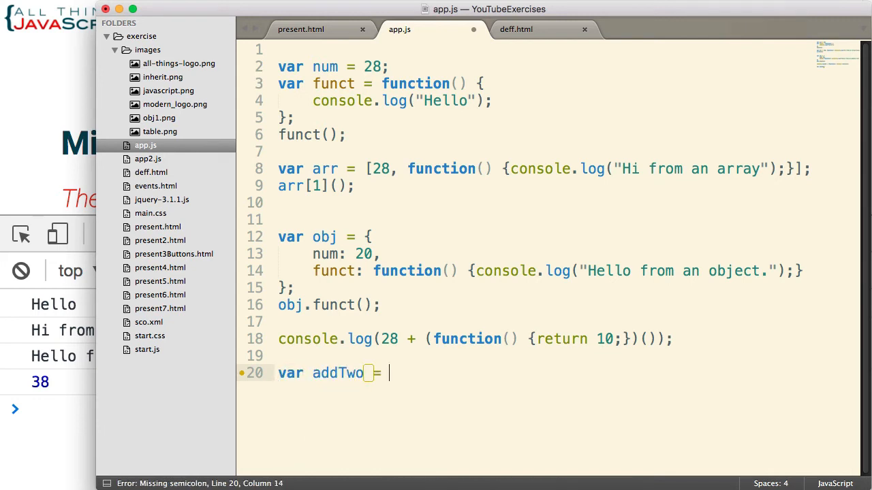
{"action": "type", "text": "function()"}
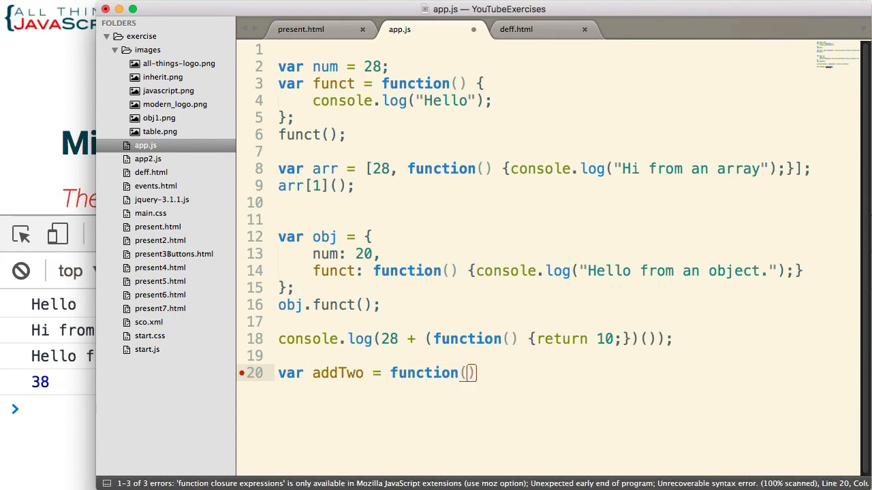
{"action": "type", "text": "num"}
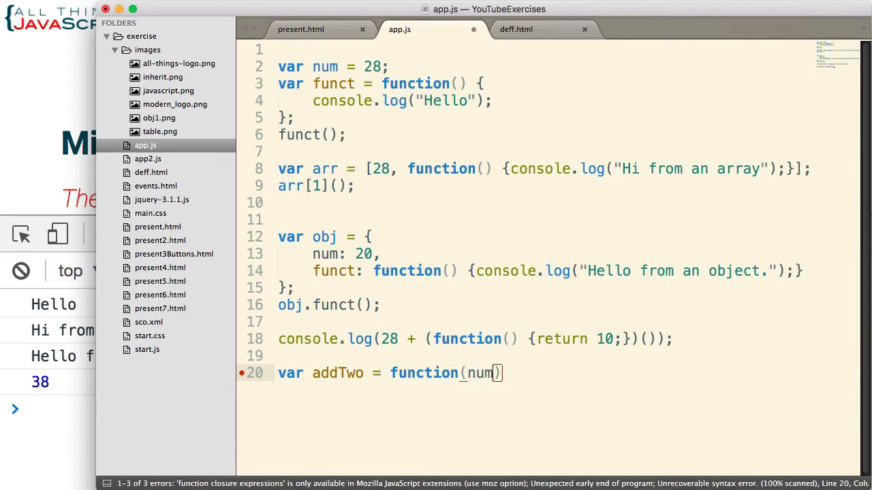
{"action": "type", "text": ", fn"}
{"action": "type", "text": "console.log"}
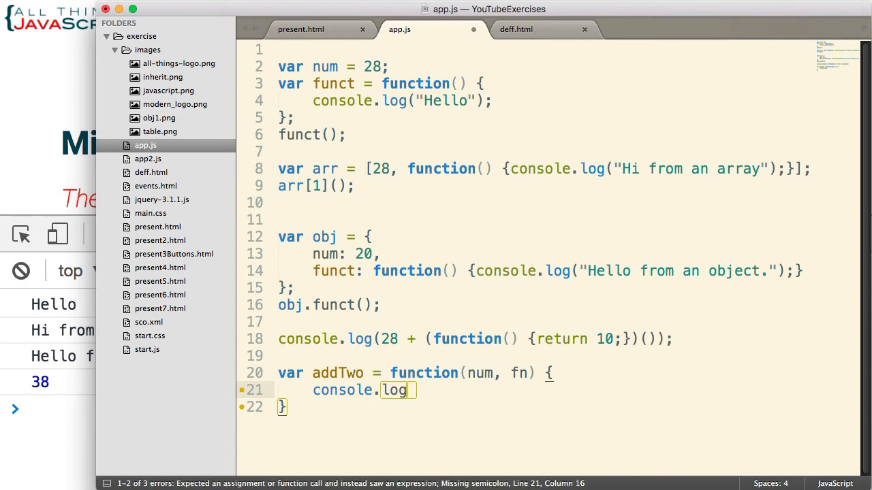
{"action": "type", "text": "(num)"}
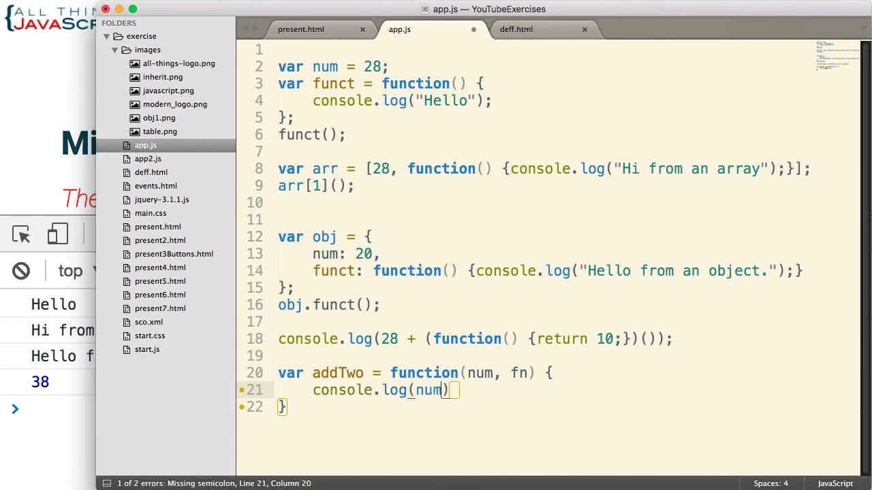
{"action": "type", "text": "+"}
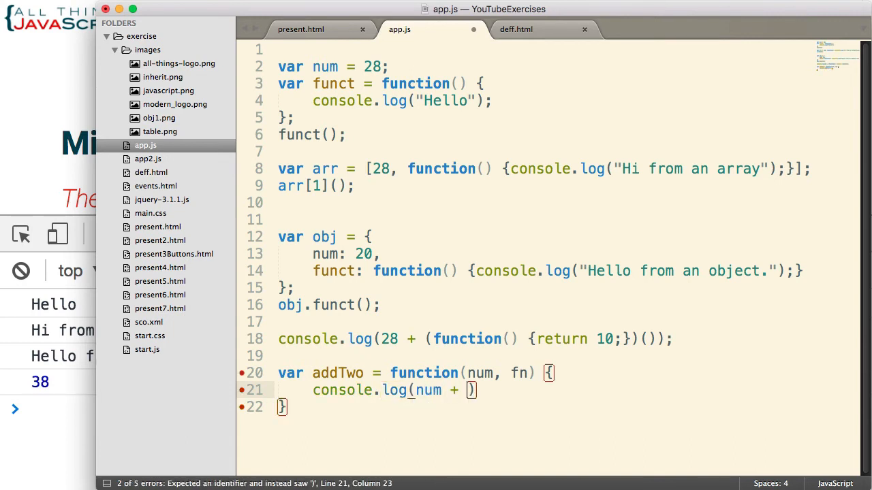
{"action": "type", "text": "fn("}
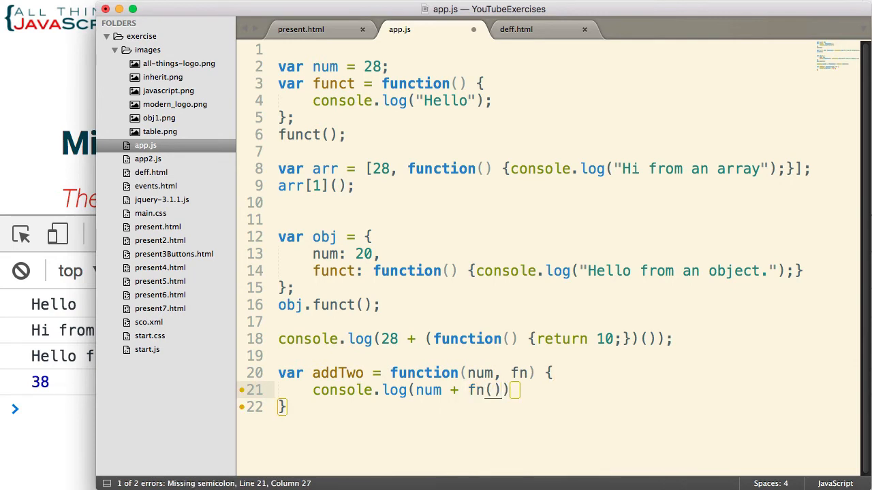
{"action": "type", "text": ";"}
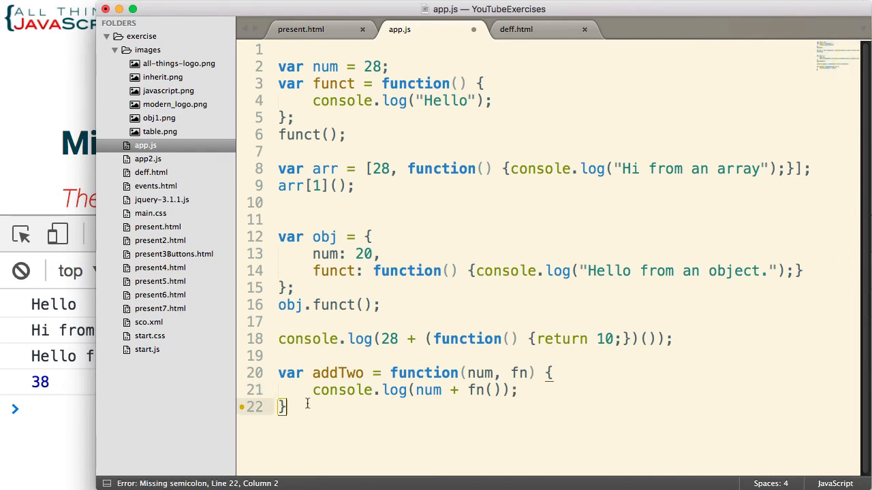
{"action": "type", "text": ";"}
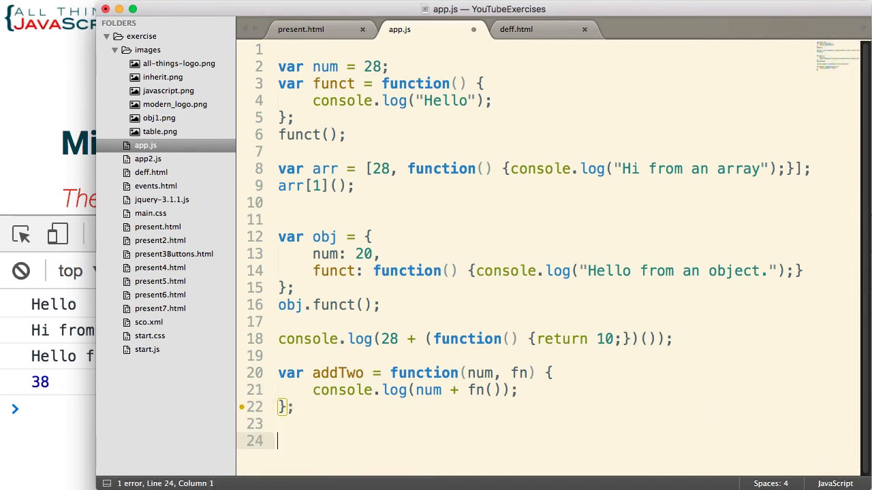
- Call addTwo with 28 and a function returning 28
{"action": "type", "text": "addTwo("}
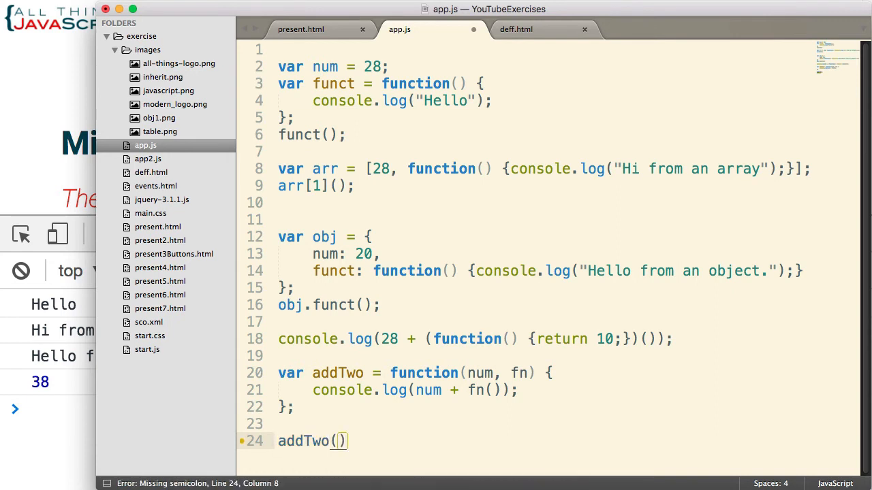
{"action": "type", "text": "28, function"}
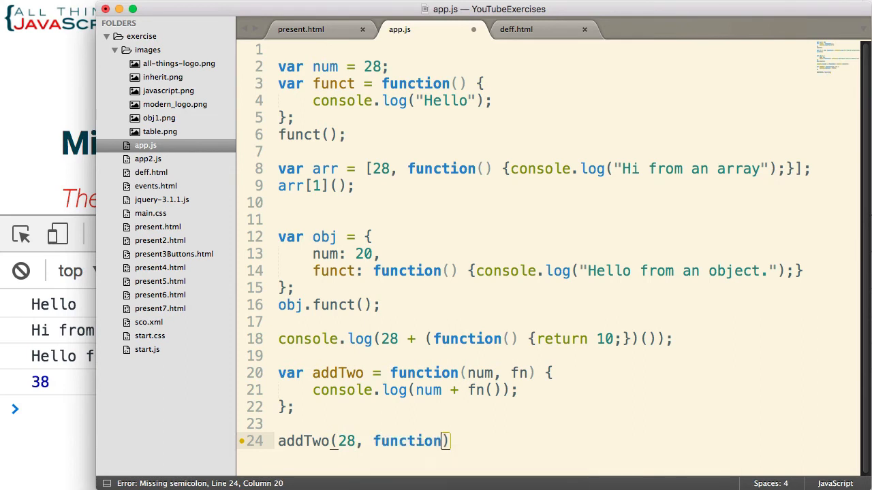
{"action": "type", "text": "()"}
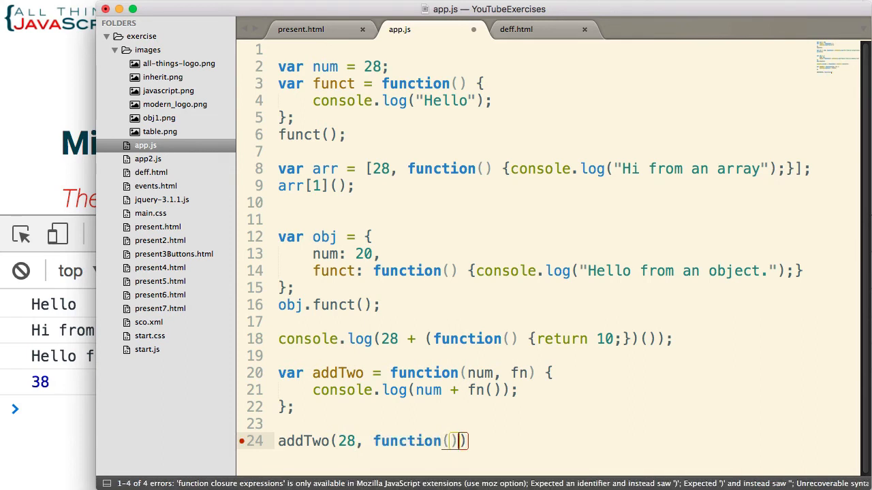
{"action": "type", "text": "{return}"}
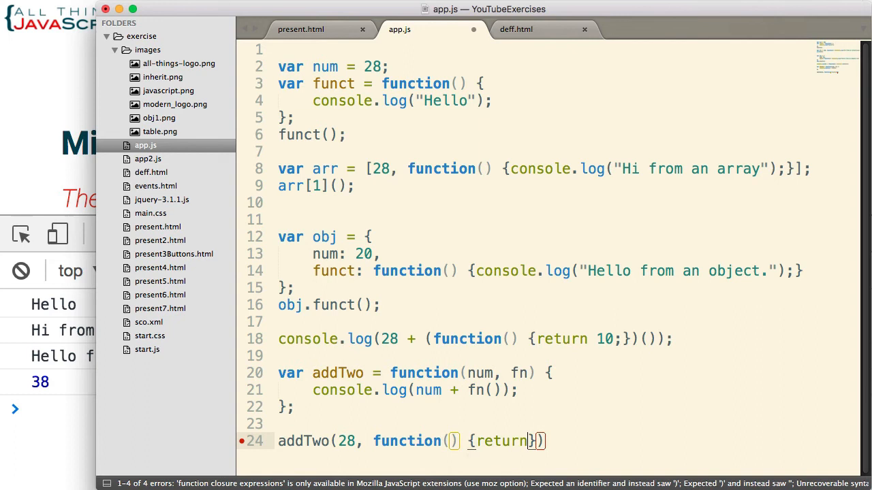
{"action": "type", "text": "2"}
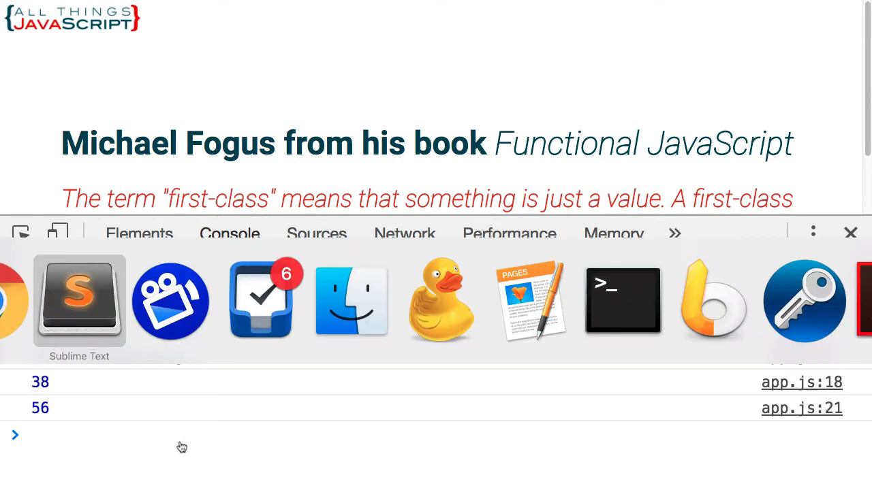
- Highlight the passed function and fn() in the log, then add blank lines
{"action": "left_click", "coordinate": [79, 299]}
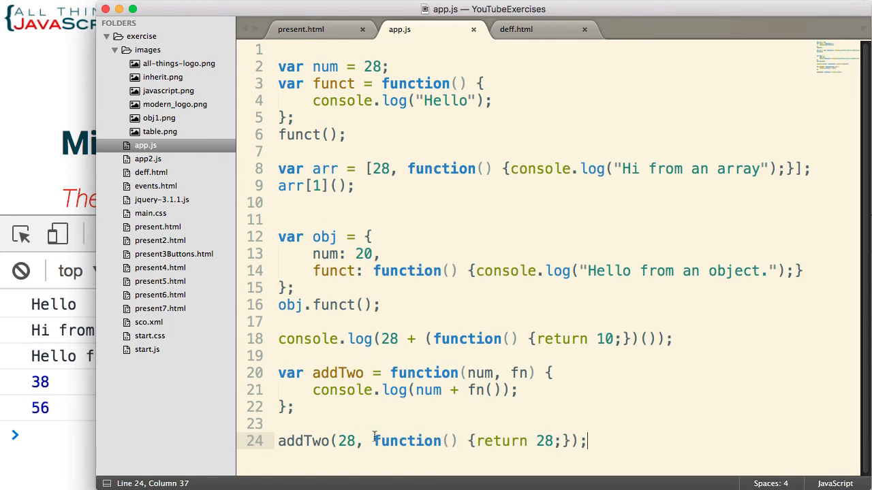
{"action": "left_click_drag", "start_coordinate": [373, 441], "coordinate": [562, 440]}
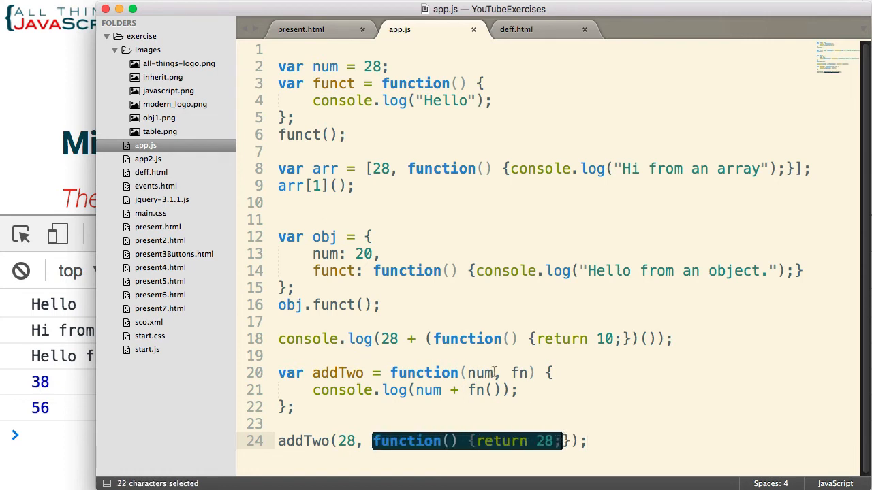
{"action": "mouse_move", "coordinate": [496, 373]}
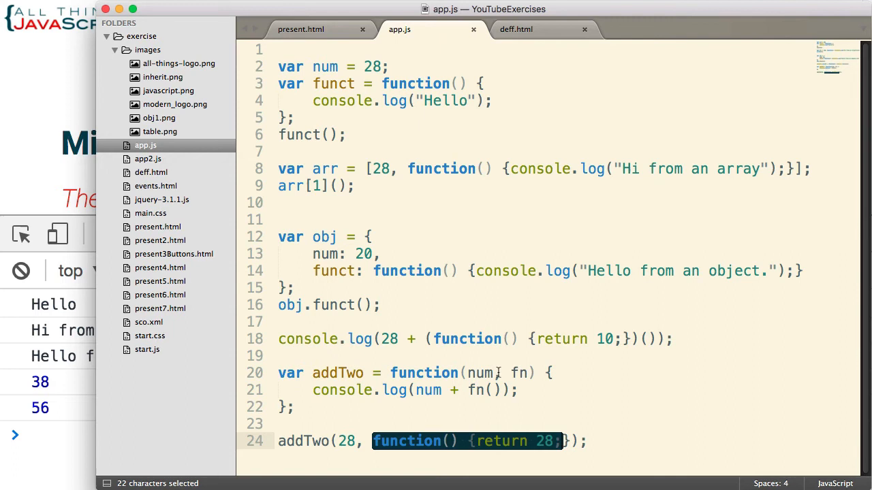
{"action": "double_click", "coordinate": [519, 374]}
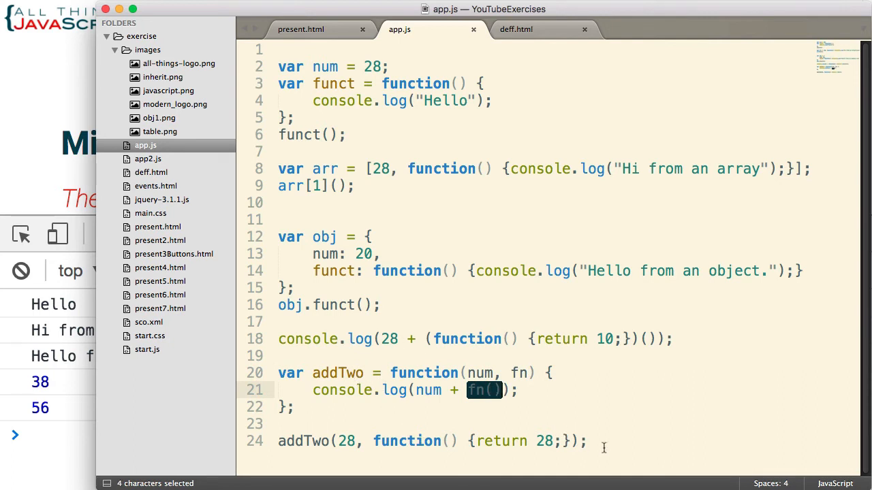
{"action": "left_click", "coordinate": [599, 441]}
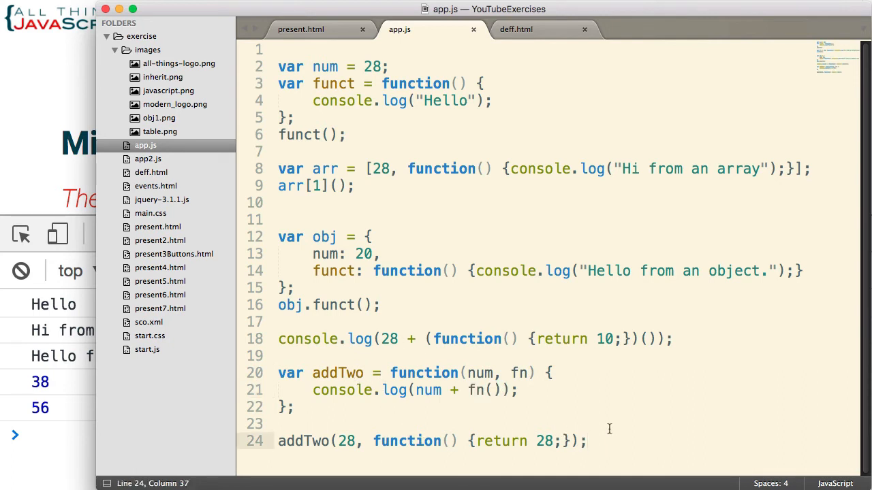
{"action": "key", "text": "Return"}
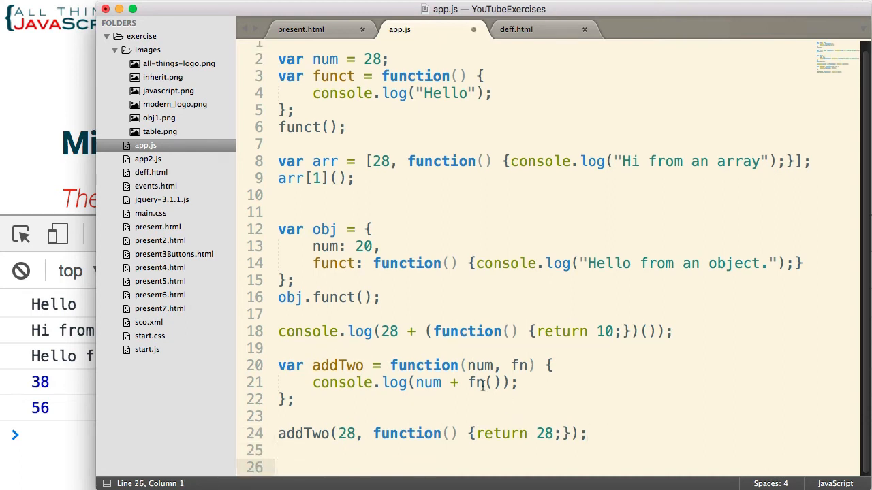
- Define returnNumber on line 26 as a function returning 28, and begin the next var
{"action": "scroll", "scroll_direction": "down", "scroll_amount": 3}
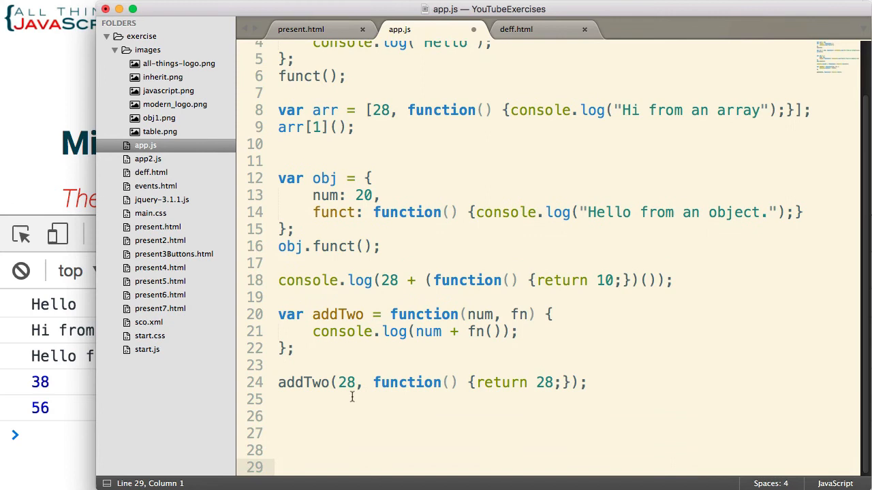
{"action": "left_click", "coordinate": [295, 417]}
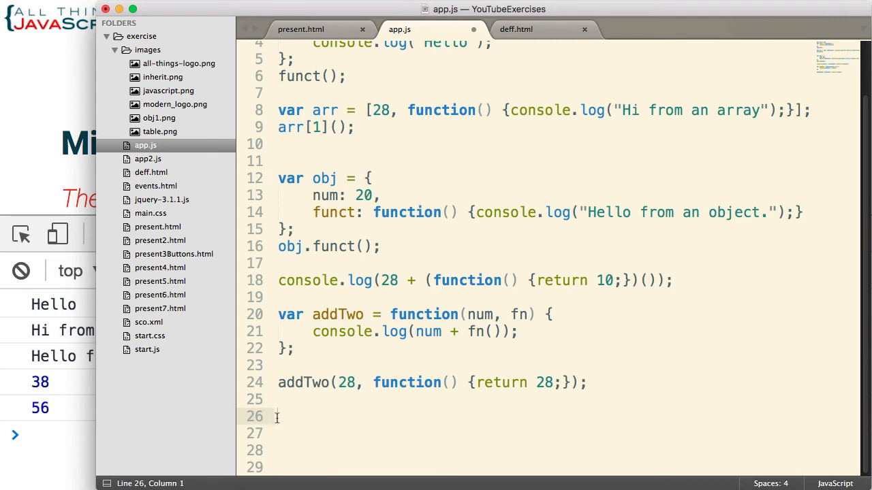
{"action": "type", "text": "var return"}
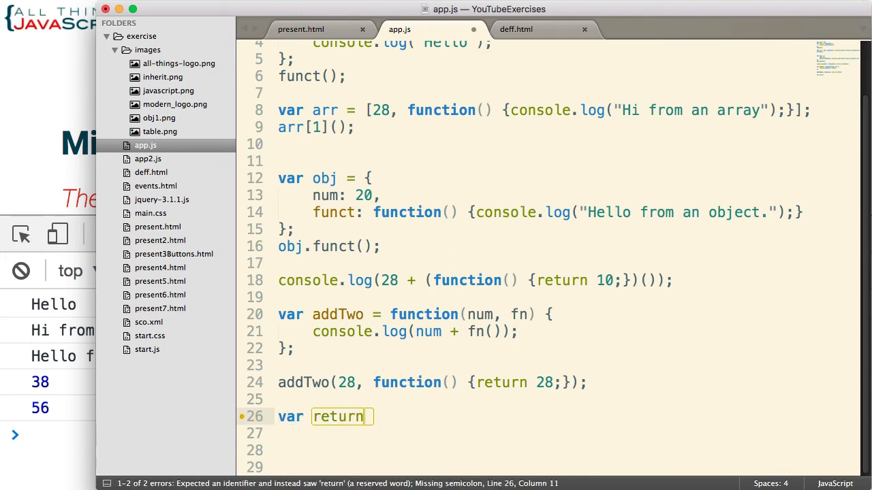
{"action": "type", "text": "Number"}
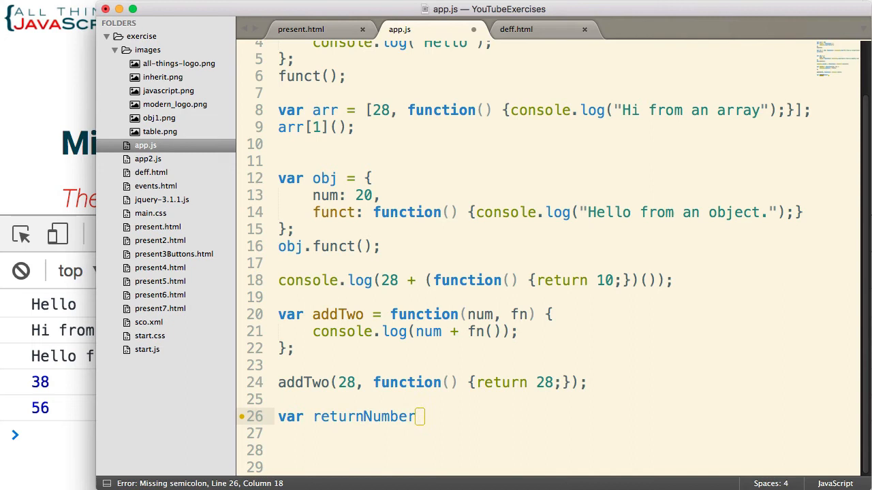
{"action": "type", "text": "= function"}
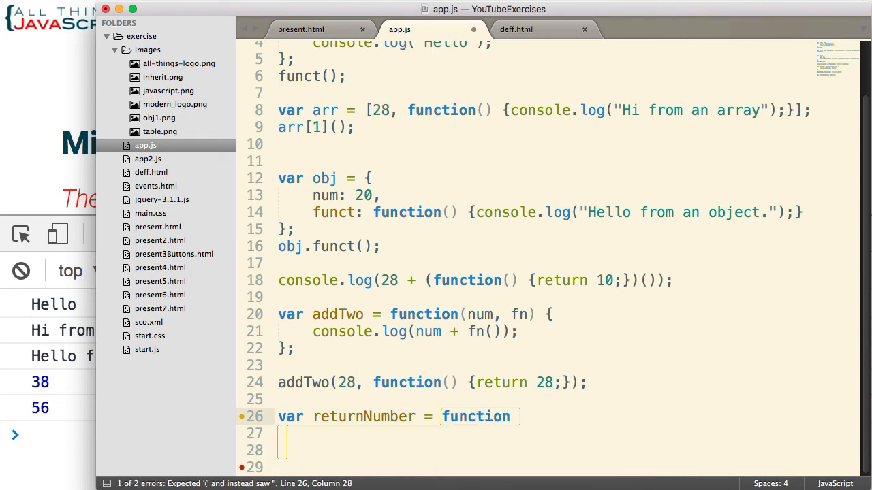
{"action": "type", "text": "()"}
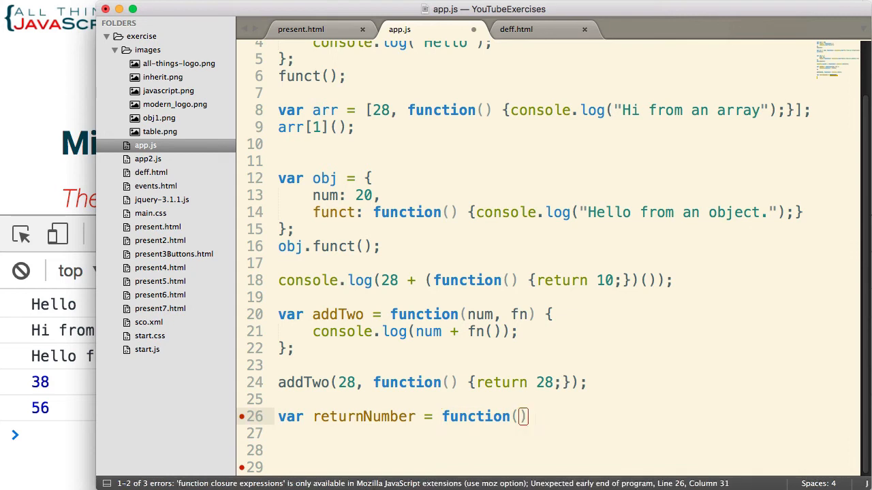
{"action": "type", "text": "{return"}
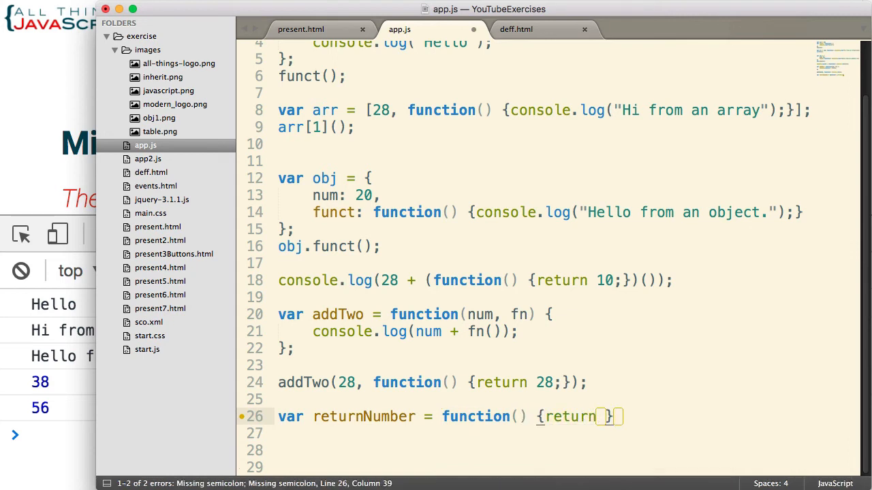
{"action": "type", "text": "28;"}
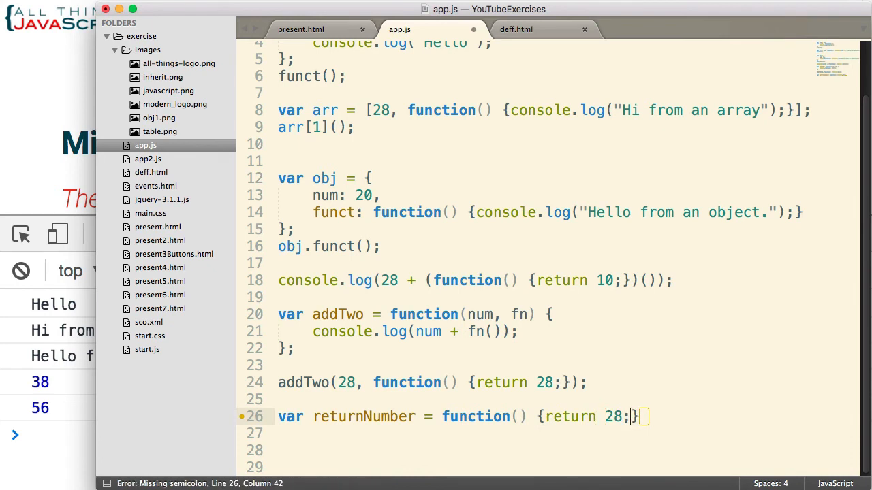
{"action": "type", "text": ";"}
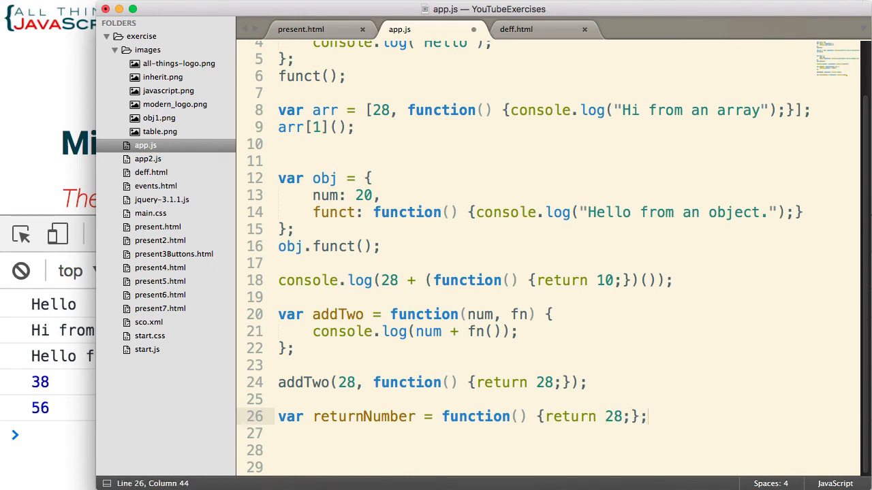
{"action": "type", "text": "var"}
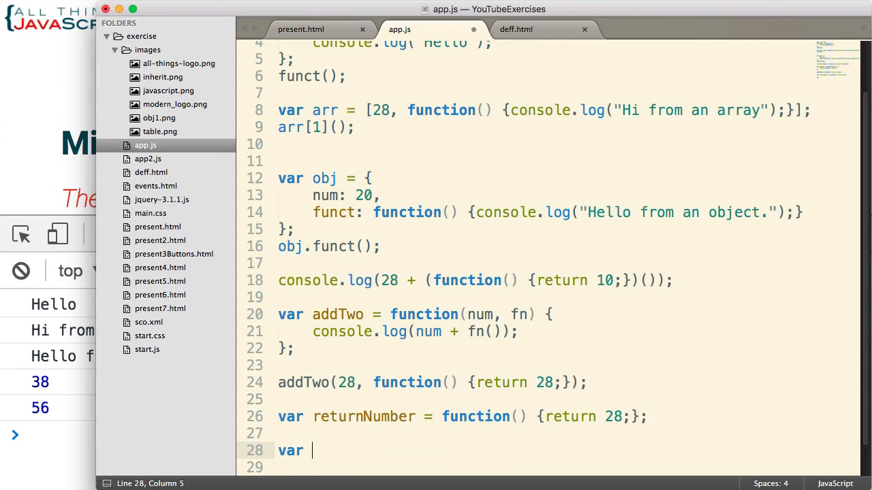
{"action": "type", "text": "returnFun"}
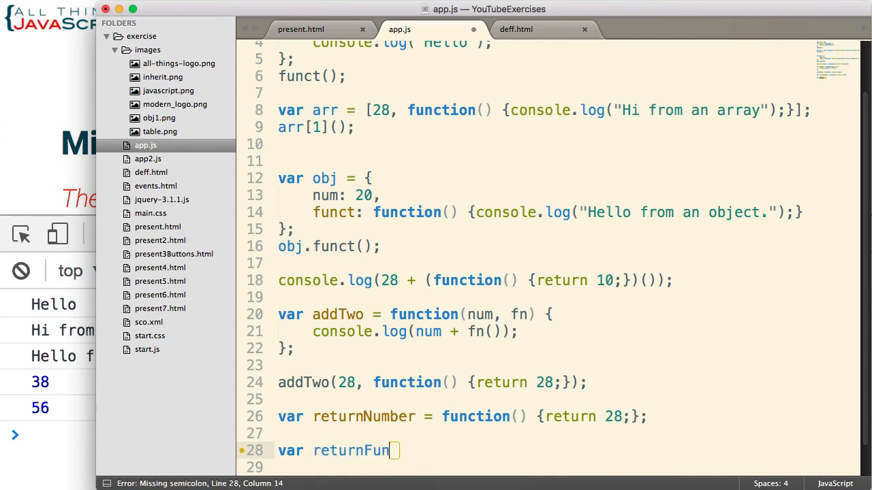
- Make returnFun return a function logging "Hello for last time." and start another var
{"action": "type", "text": "= function() {"}
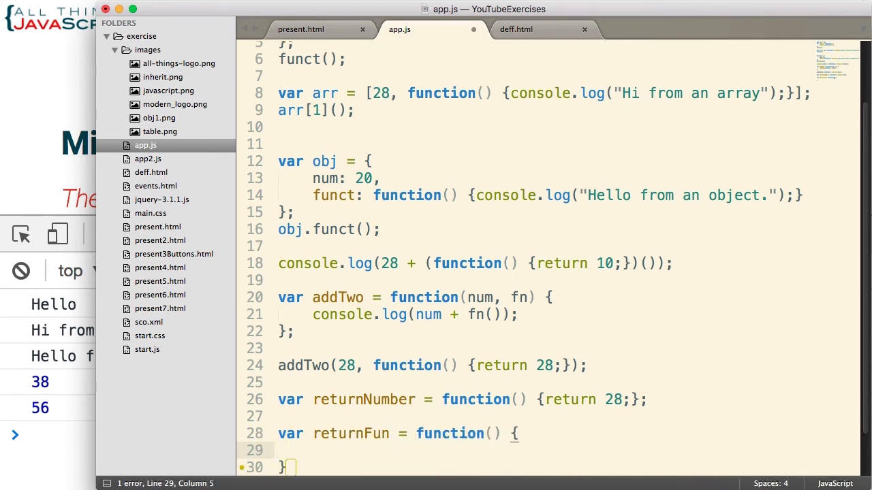
{"action": "type", "text": "return"}
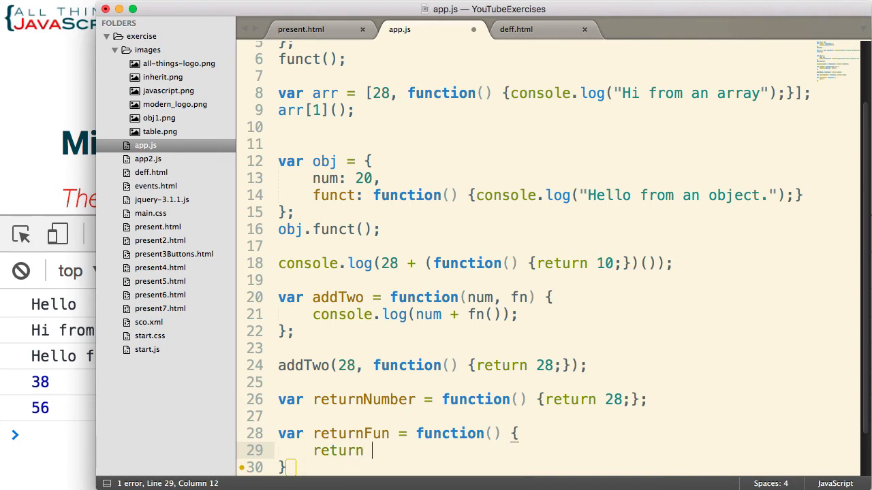
{"action": "type", "text": "function"}
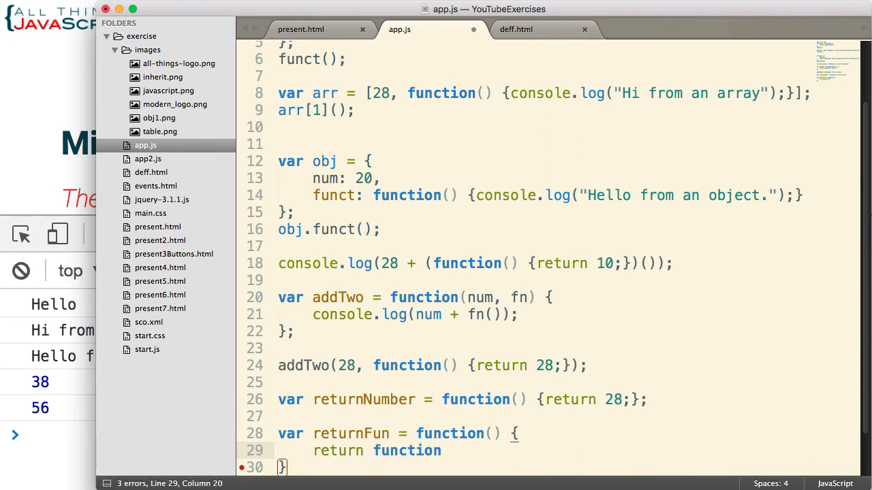
{"action": "type", "text": "()"}
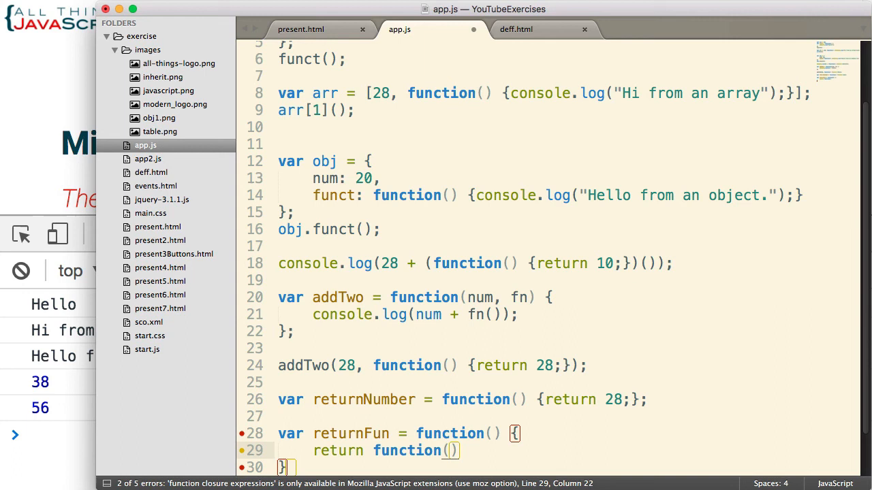
{"action": "type", "text": "{}"}
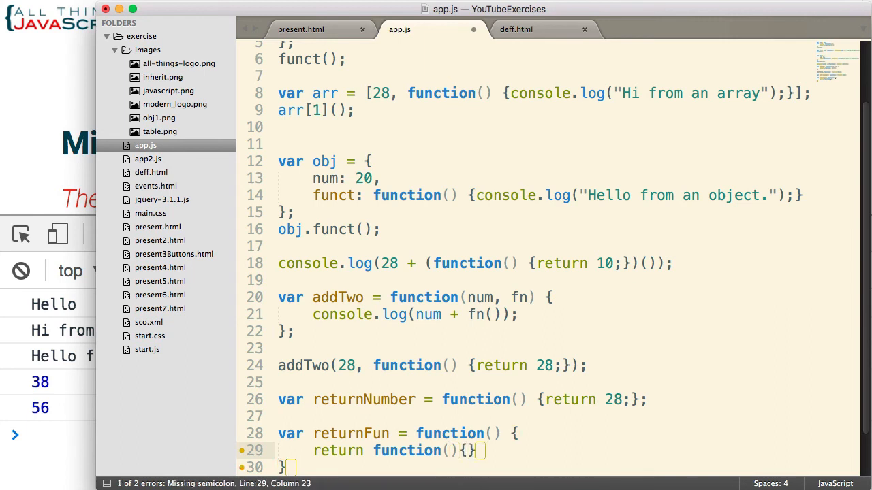
{"action": "type", "text": "console.log"}
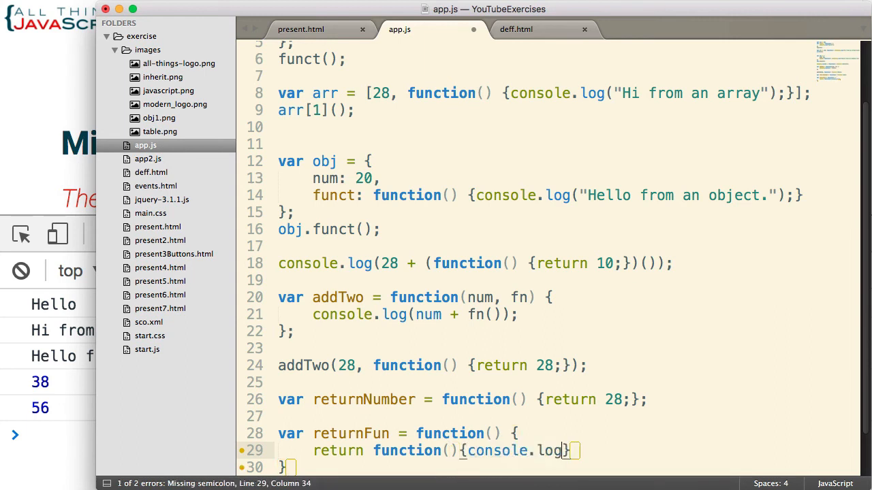
{"action": "type", "text": "()"}
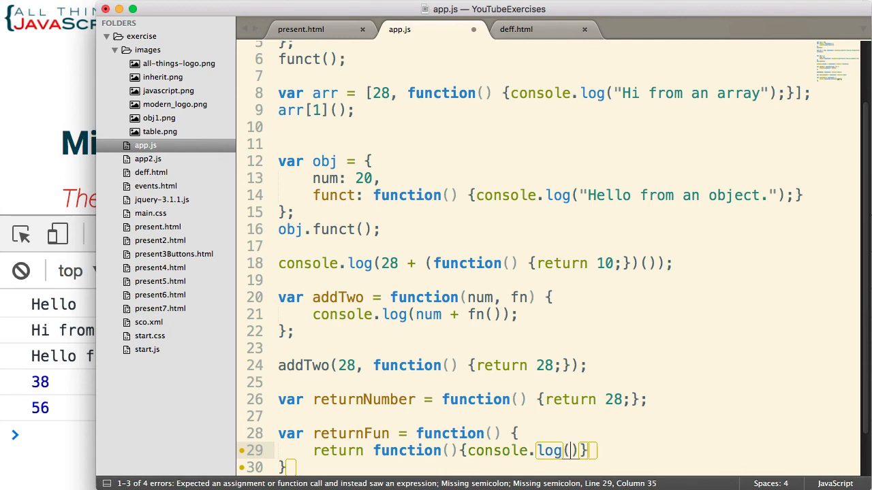
{"action": "type", "text": "\"Hellow\""}
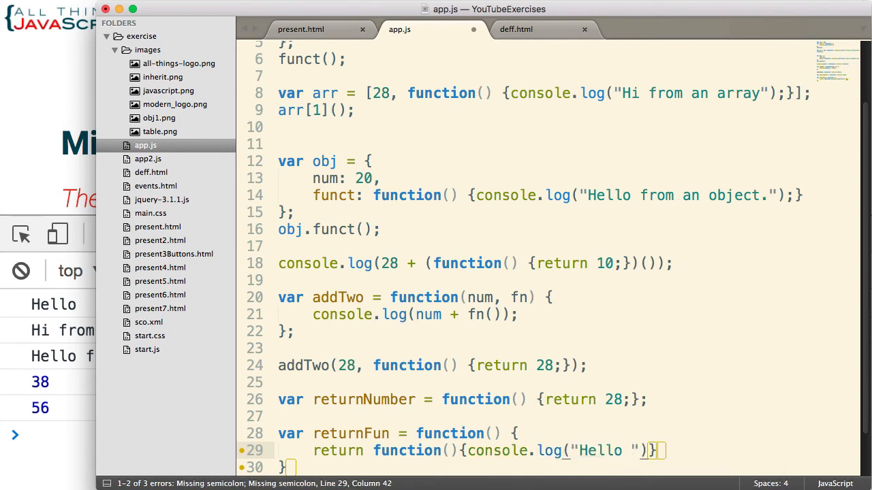
{"action": "type", "text": "for l"}
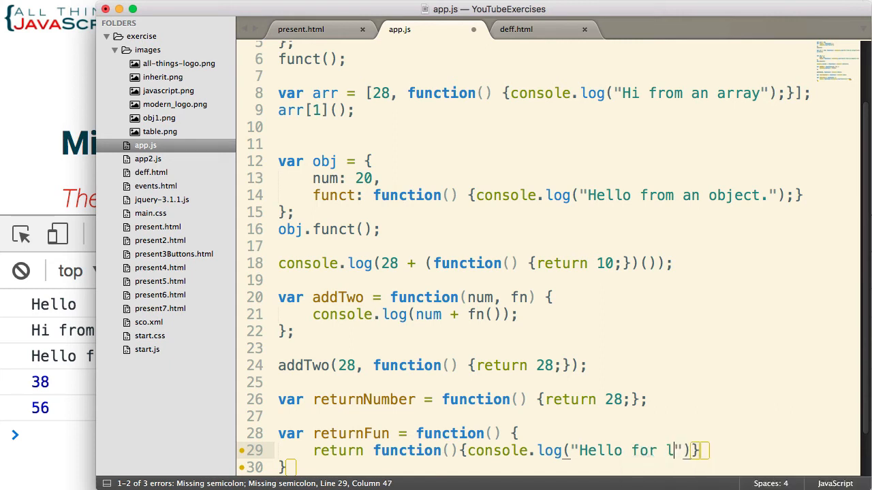
{"action": "type", "text": "ast time."}
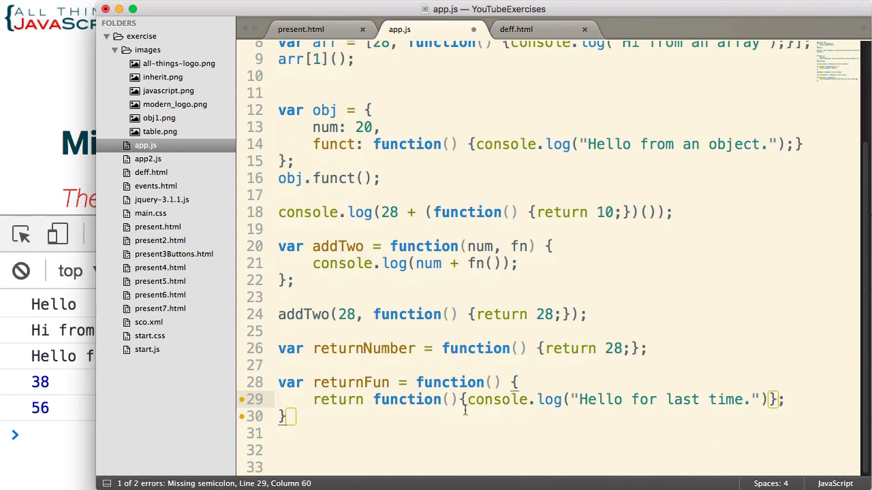
{"action": "left_click", "coordinate": [293, 416]}
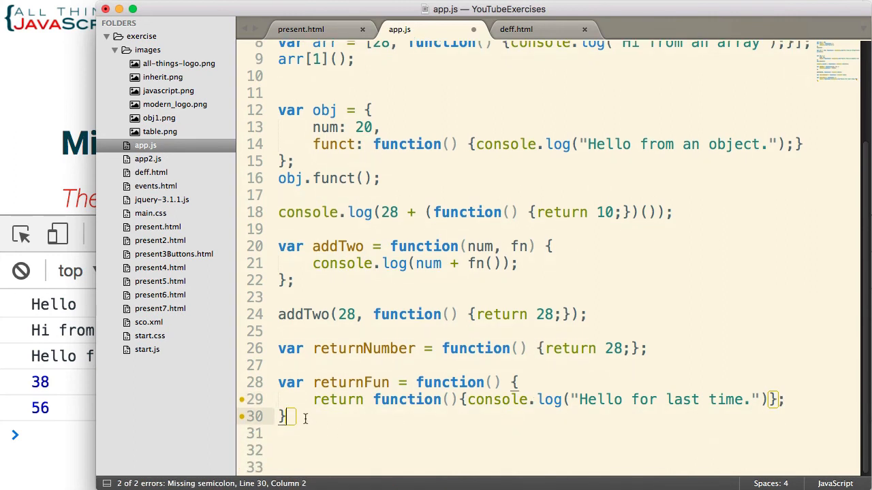
{"action": "type", "text": "var"}
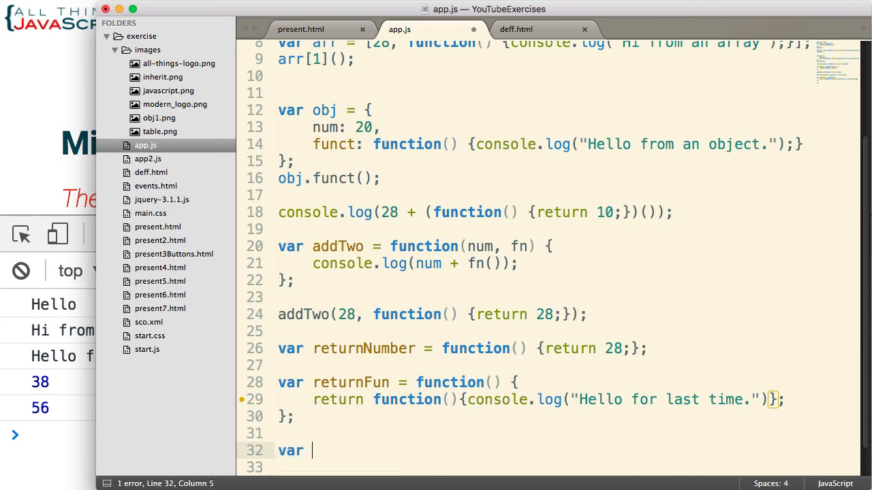
- Assign returnFun() to newFun, call newFun(), and select the returnNumber line
{"action": "type", "text": "newFun = returnFun();"}
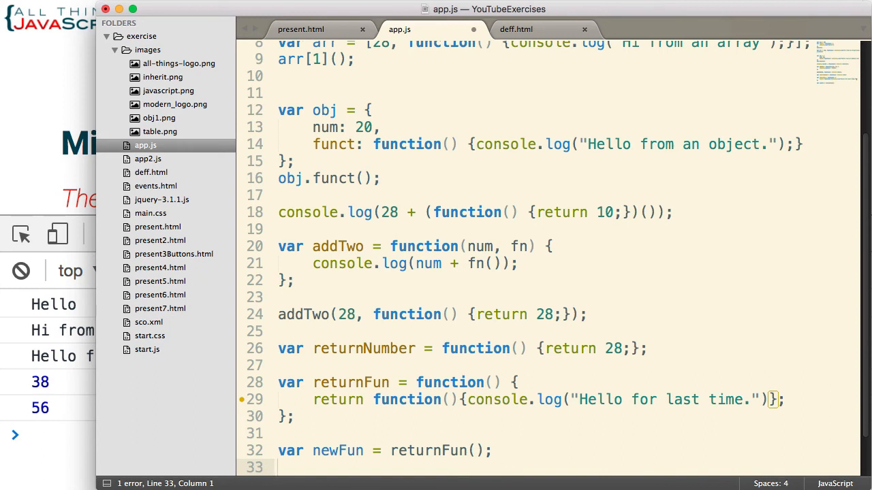
{"action": "scroll", "scroll_direction": "down", "scroll_amount": 3}
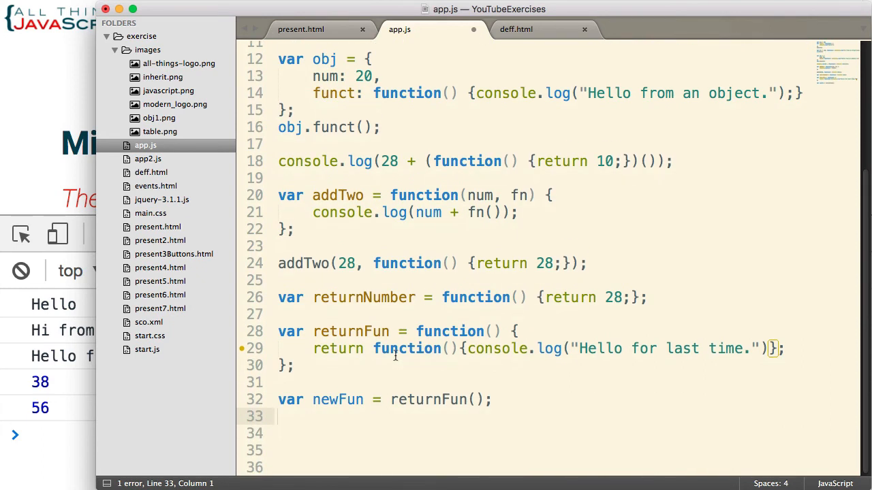
{"action": "type", "text": "newFun();"}
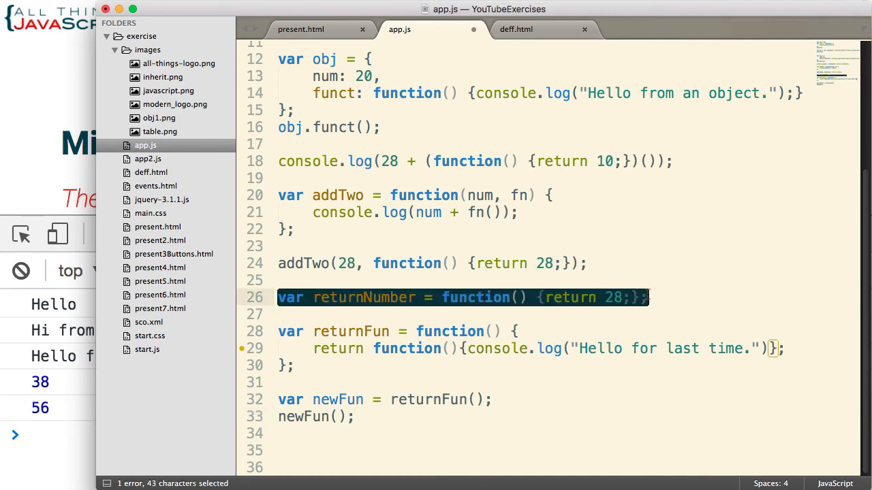
{"action": "left_click", "coordinate": [293, 308]}
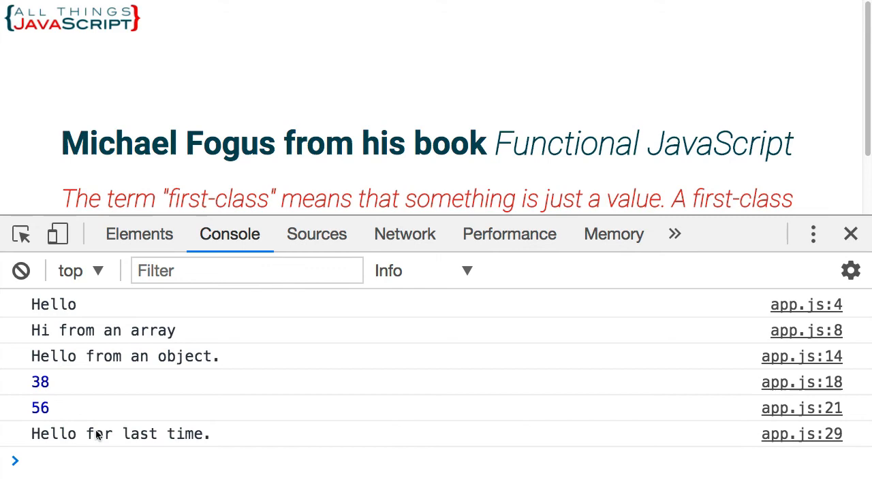
{"action": "mouse_move", "coordinate": [284, 406]}
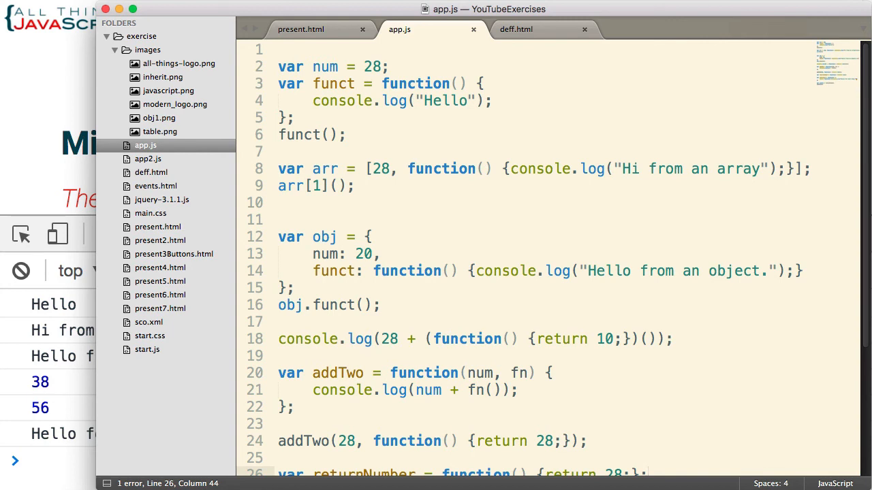
{"action": "mouse_move", "coordinate": [204, 389]}
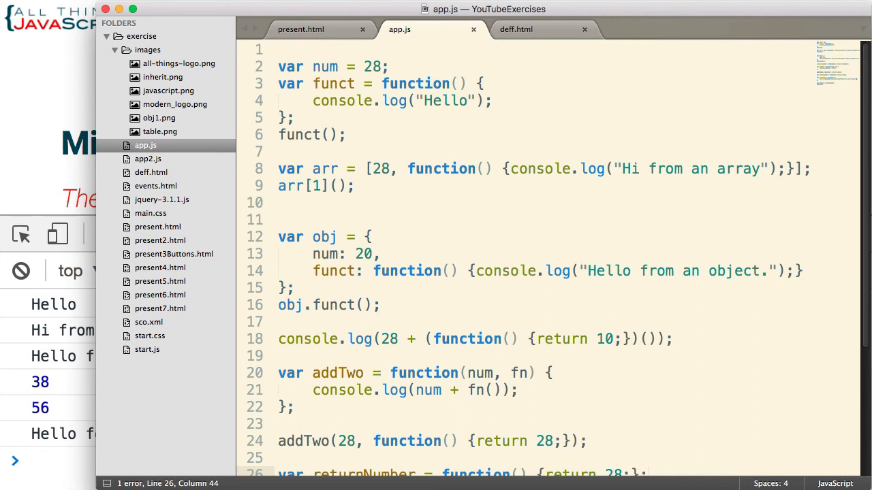
{"action": "scroll", "scroll_direction": "down", "scroll_amount": 3}
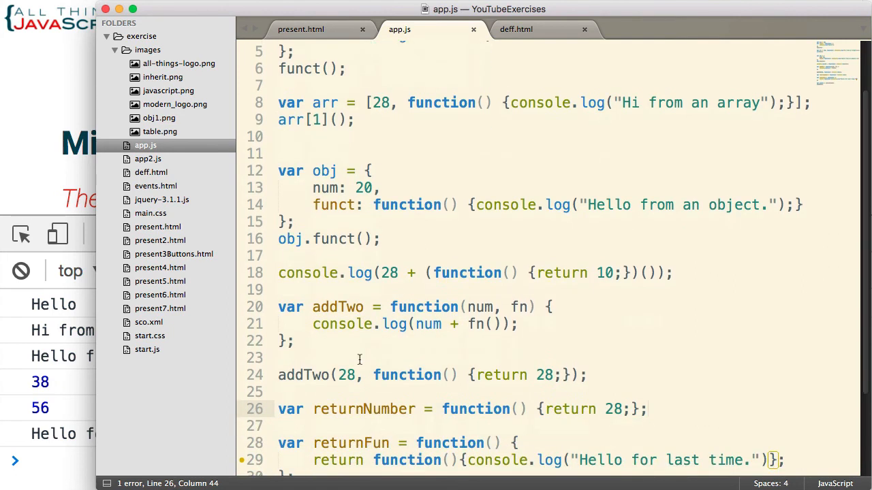
{"action": "scroll", "scroll_direction": "down", "scroll_amount": 3}
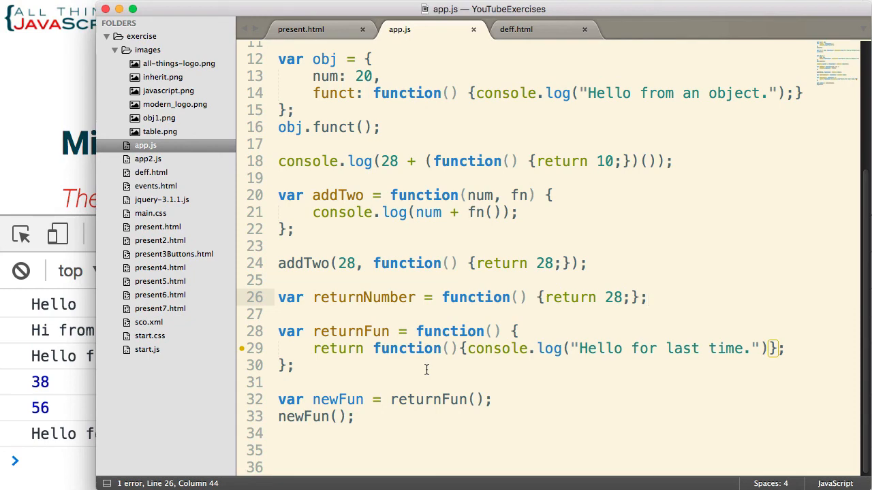
{"action": "left_click", "coordinate": [645, 297]}
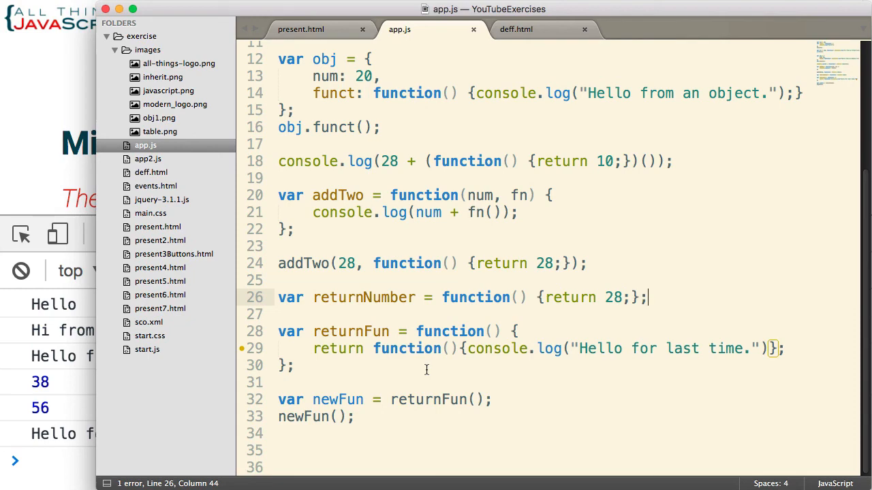